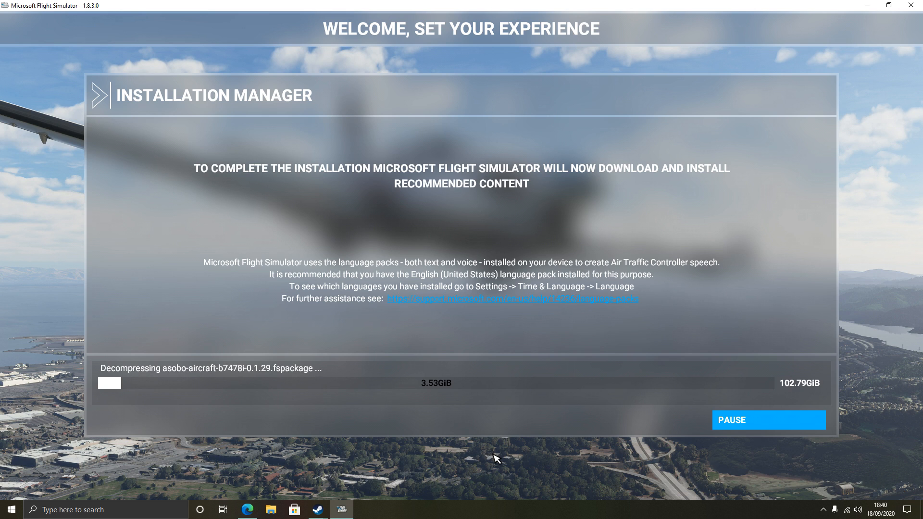
{"action": "mouse_move", "coordinate": [477, 459]}
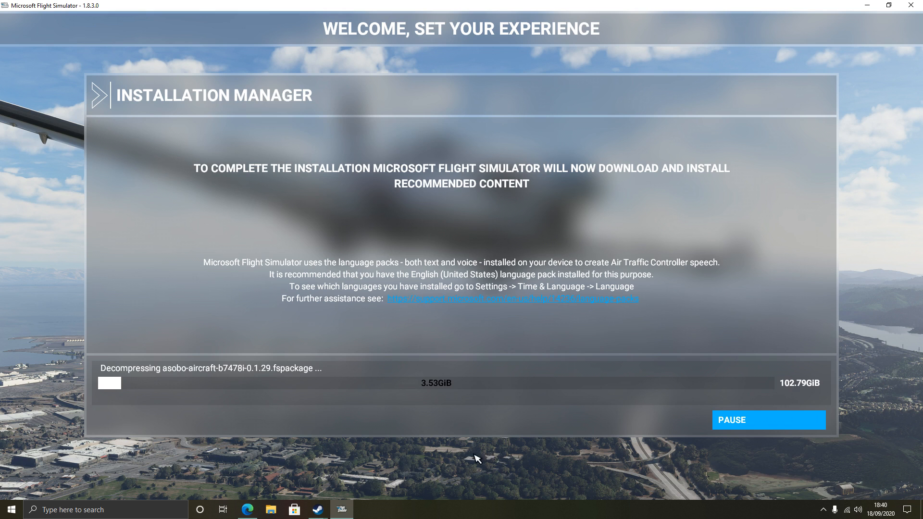
{"action": "mouse_move", "coordinate": [359, 471]}
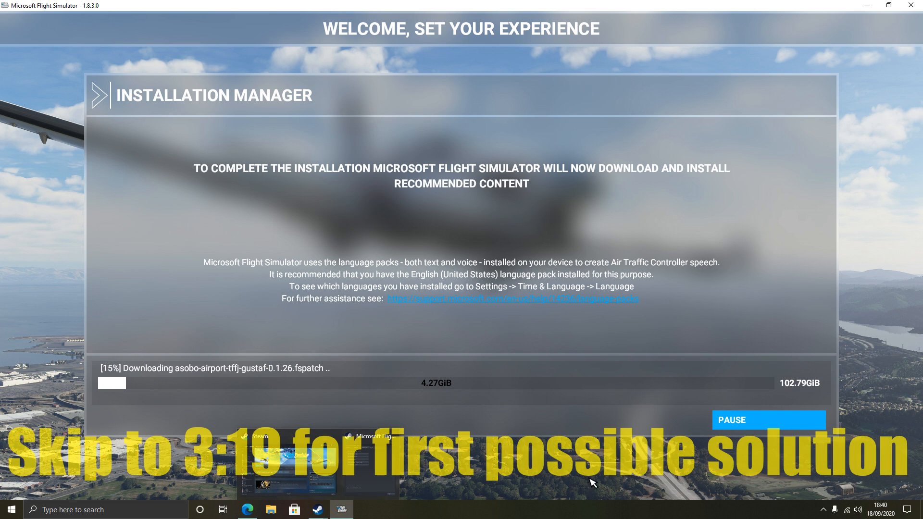
{"action": "mouse_move", "coordinate": [562, 479]}
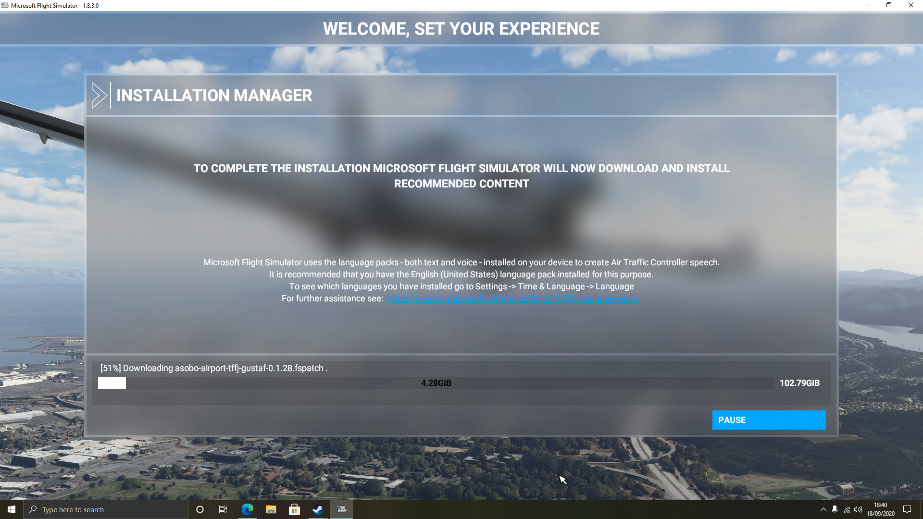
{"action": "mouse_move", "coordinate": [331, 509]}
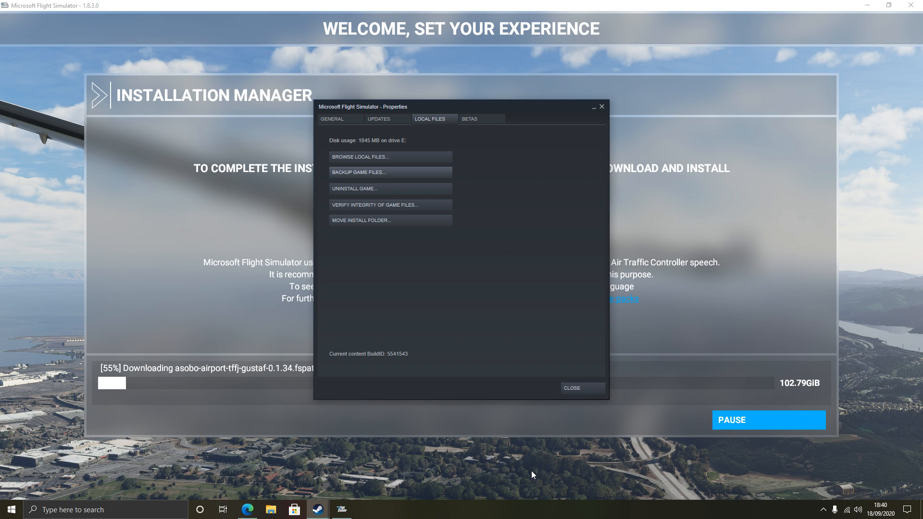
{"action": "mouse_move", "coordinate": [471, 313]}
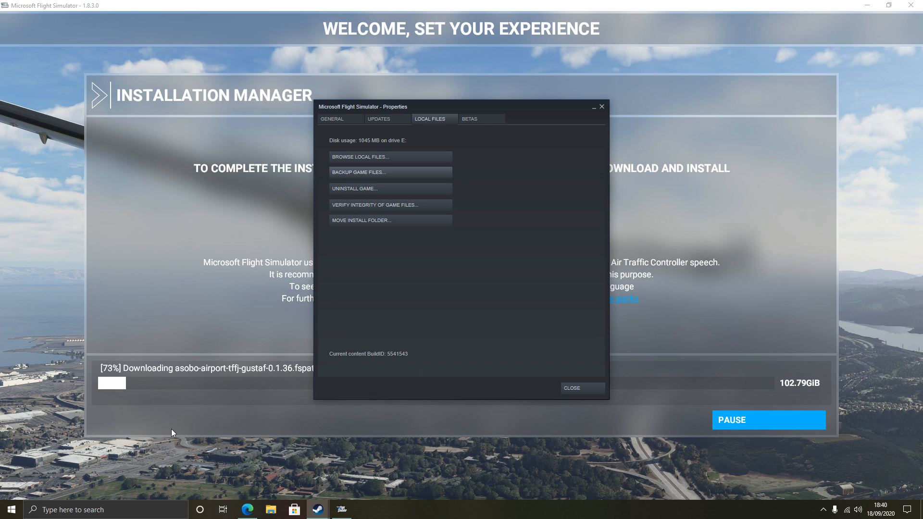
{"action": "mouse_move", "coordinate": [63, 412]}
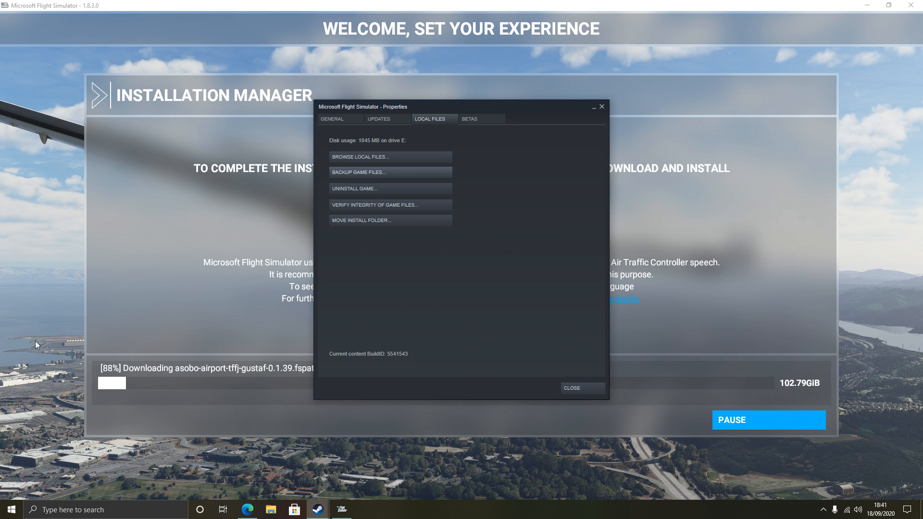
{"action": "mouse_move", "coordinate": [195, 383]}
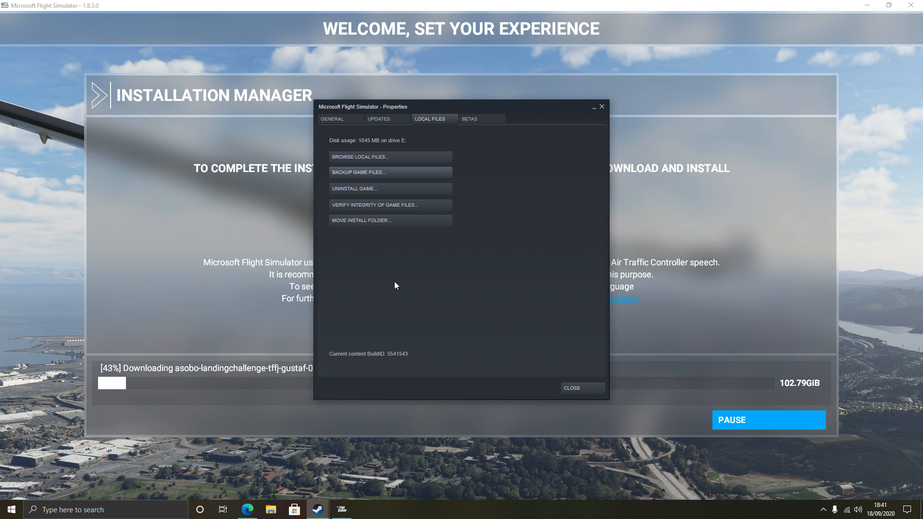
{"action": "mouse_move", "coordinate": [422, 246]}
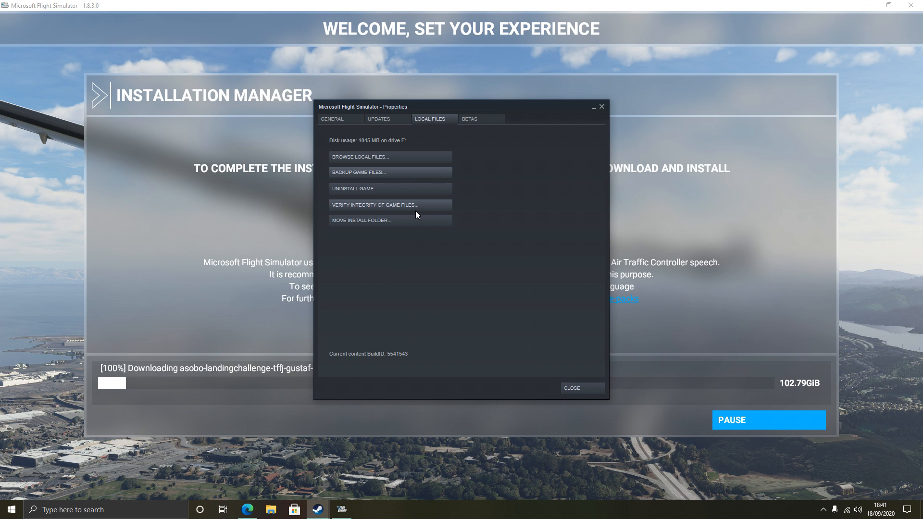
{"action": "mouse_move", "coordinate": [540, 364]}
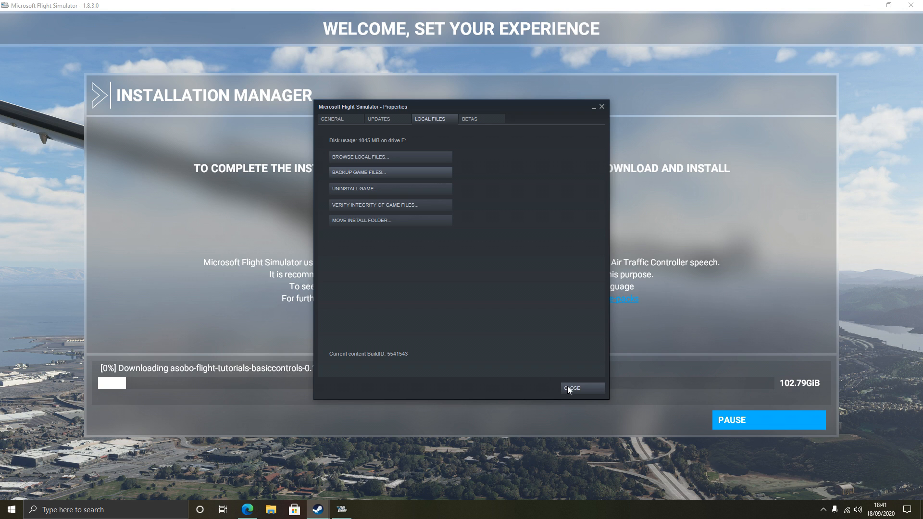
Close Steam's game Properties window so the Installation Manager download stays in view
{"action": "left_click", "coordinate": [582, 388]}
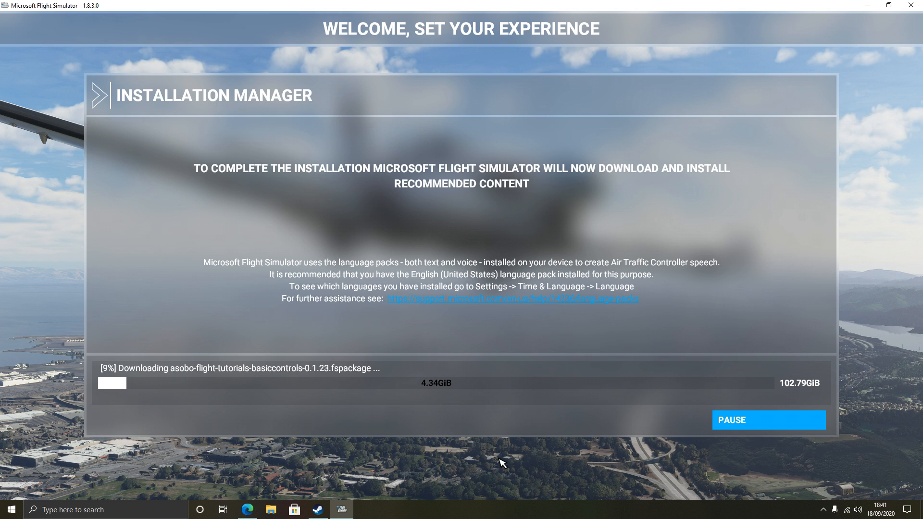
{"action": "mouse_move", "coordinate": [269, 353]}
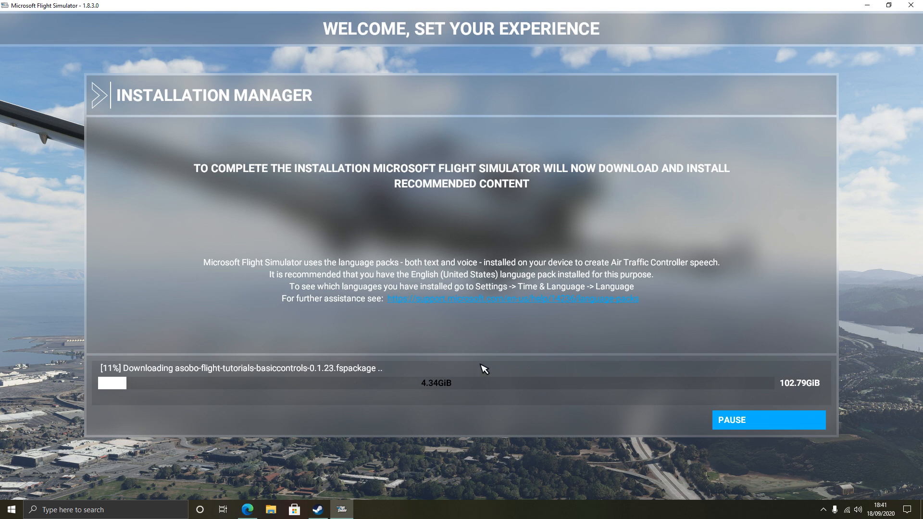
{"action": "mouse_move", "coordinate": [465, 399]}
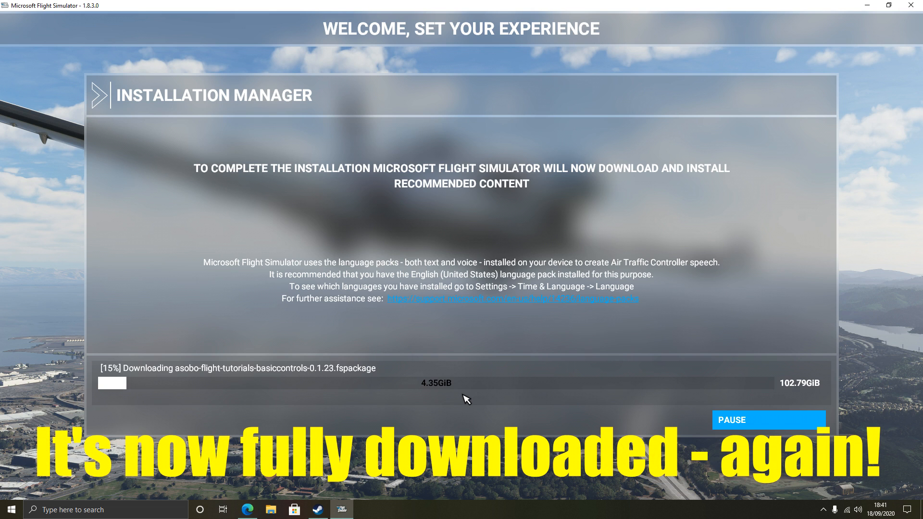
{"action": "mouse_move", "coordinate": [478, 391]}
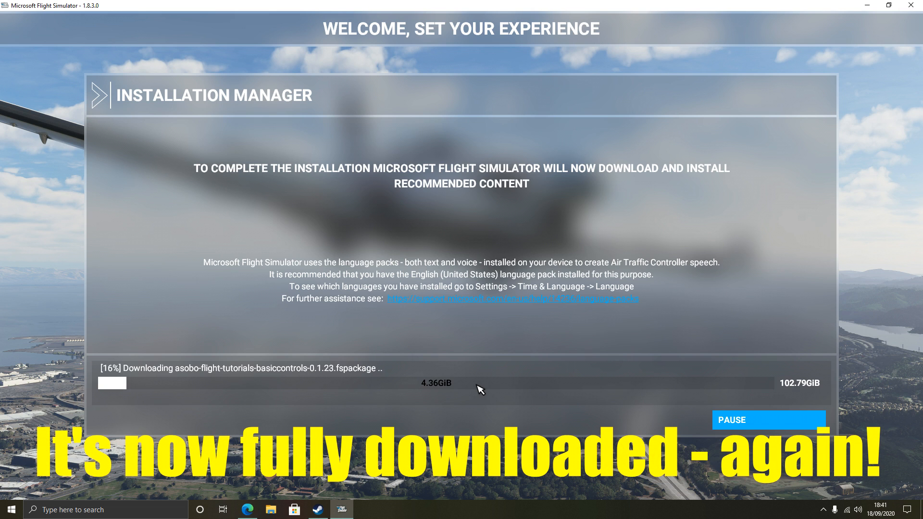
{"action": "mouse_move", "coordinate": [490, 409]}
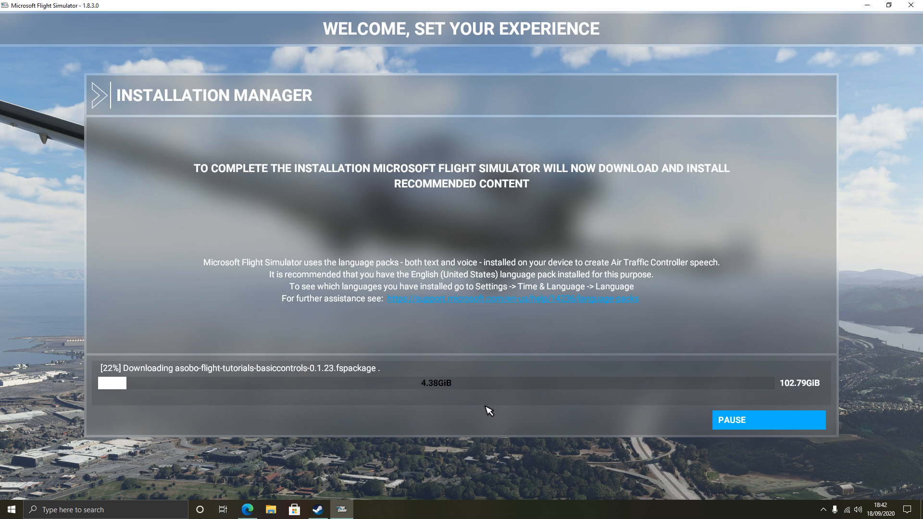
{"action": "mouse_move", "coordinate": [411, 384]}
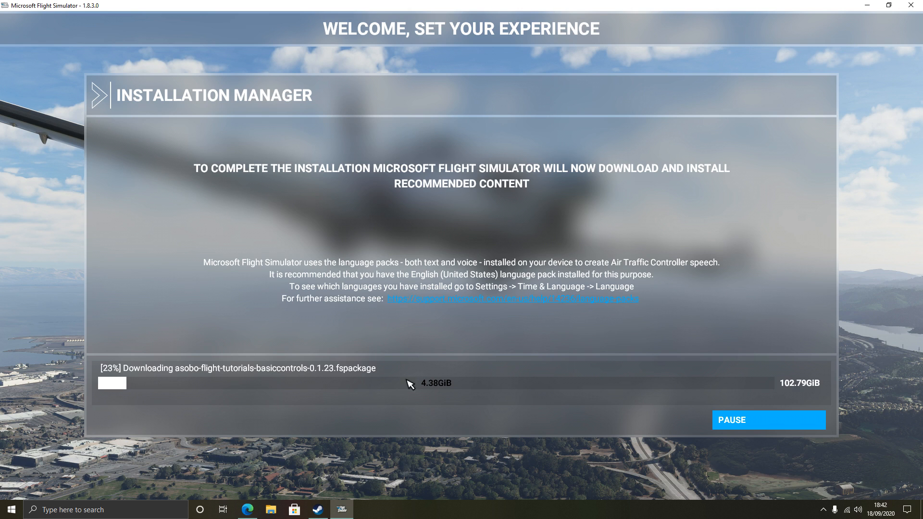
{"action": "mouse_move", "coordinate": [442, 399]}
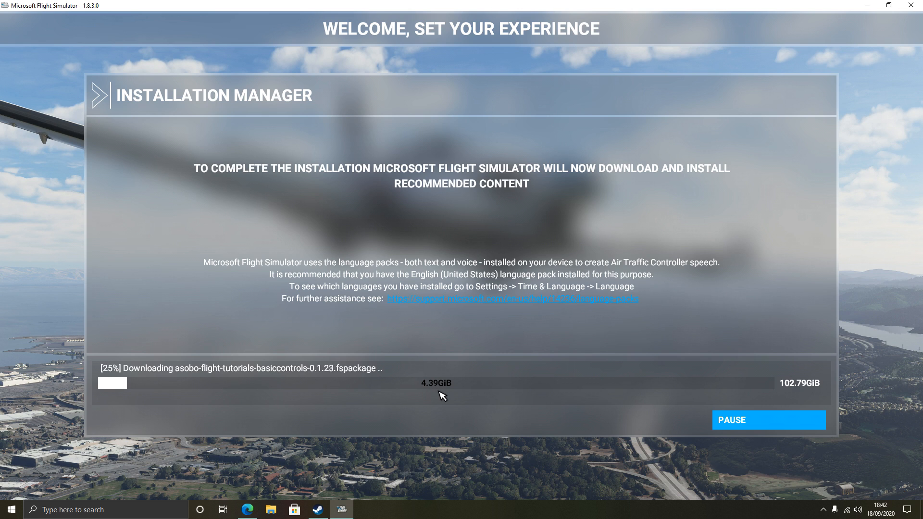
{"action": "mouse_move", "coordinate": [296, 5]}
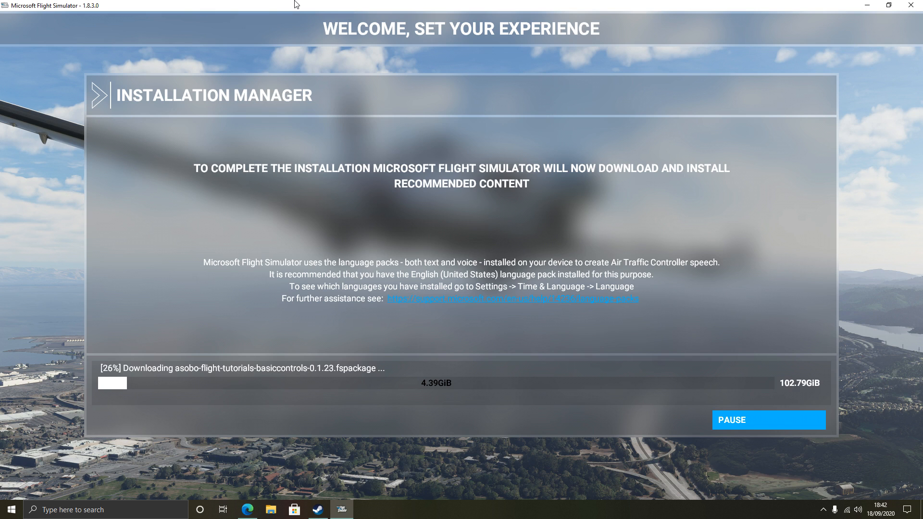
{"action": "mouse_move", "coordinate": [330, 89]}
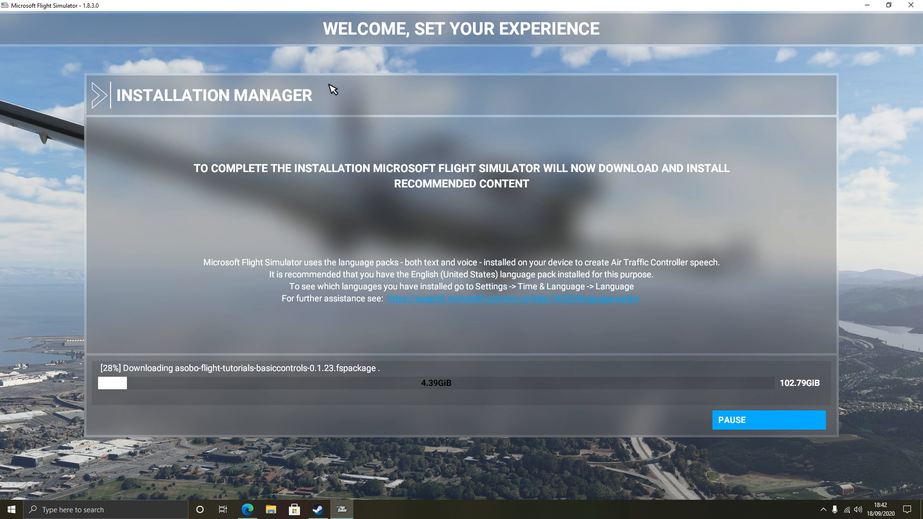
{"action": "mouse_move", "coordinate": [226, 364]}
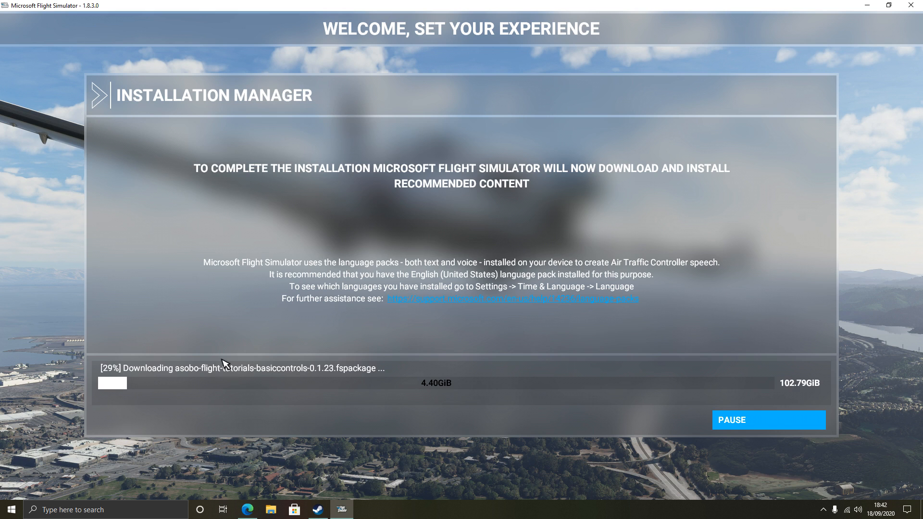
{"action": "mouse_move", "coordinate": [425, 386]}
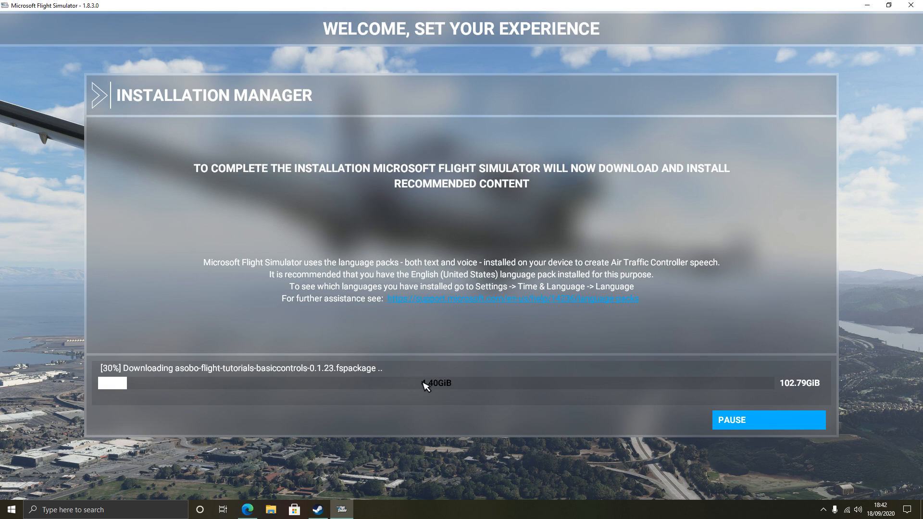
{"action": "mouse_move", "coordinate": [165, 395]}
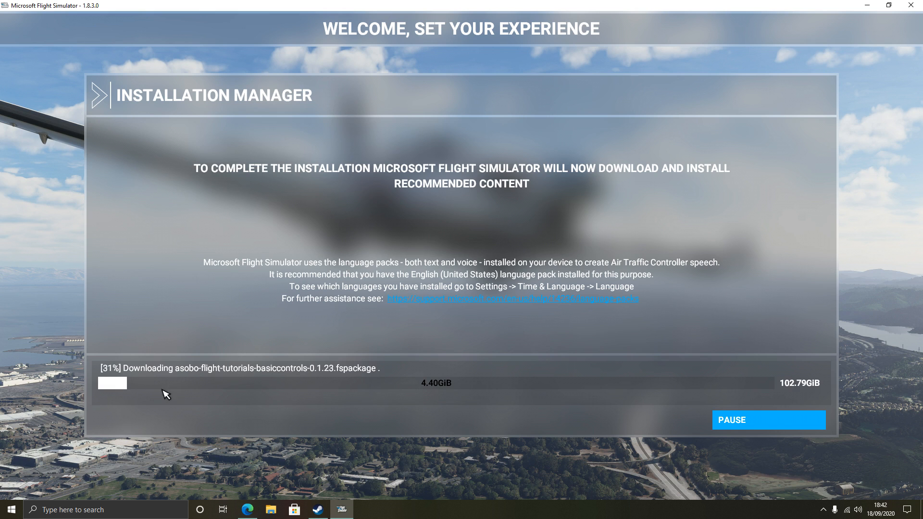
{"action": "mouse_move", "coordinate": [99, 412]}
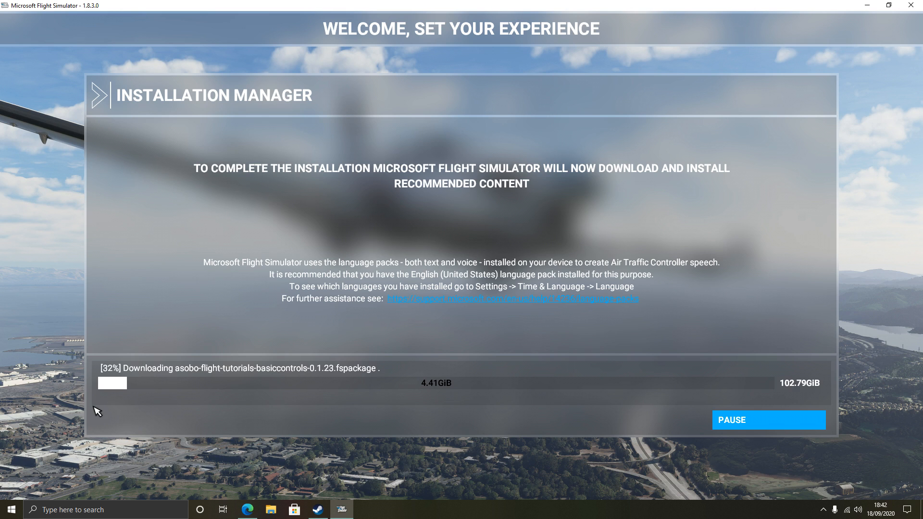
{"action": "mouse_move", "coordinate": [180, 378]}
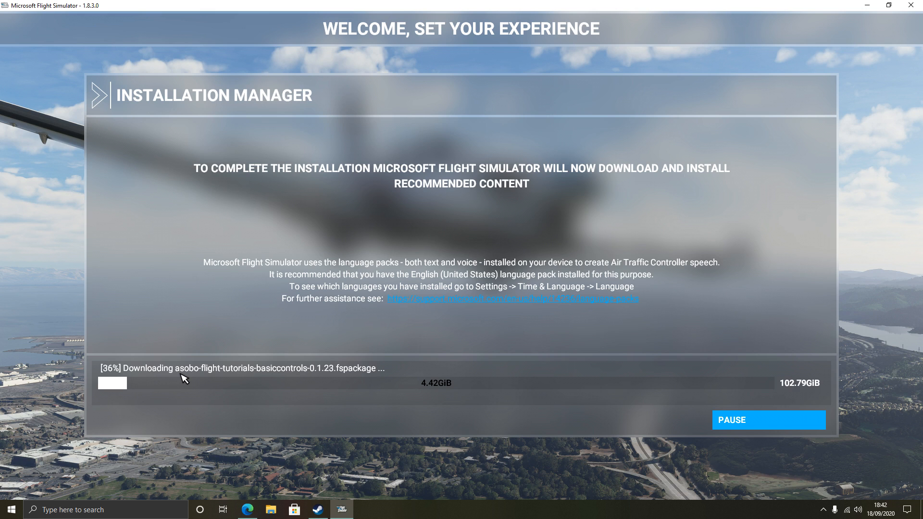
{"action": "mouse_move", "coordinate": [289, 460]}
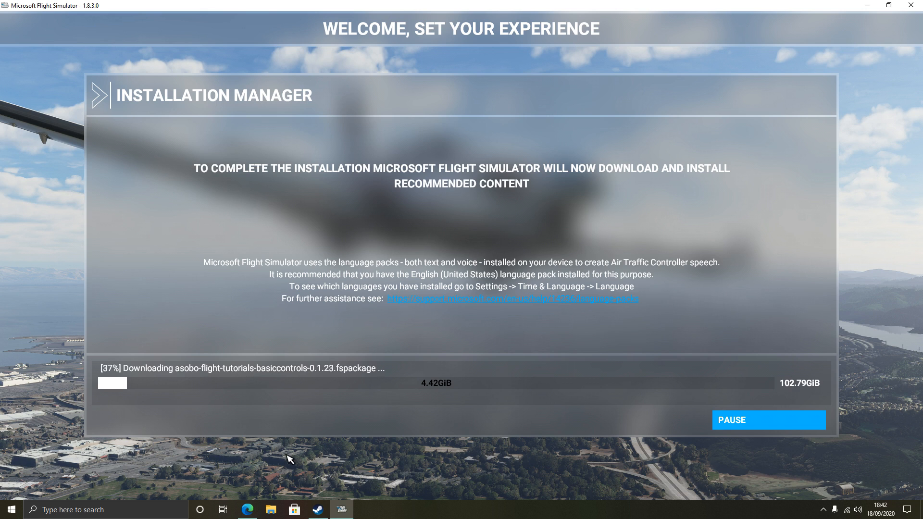
Open File Explorer's This PC view and check Local Disk (D:) free space
{"action": "left_click", "coordinate": [271, 510]}
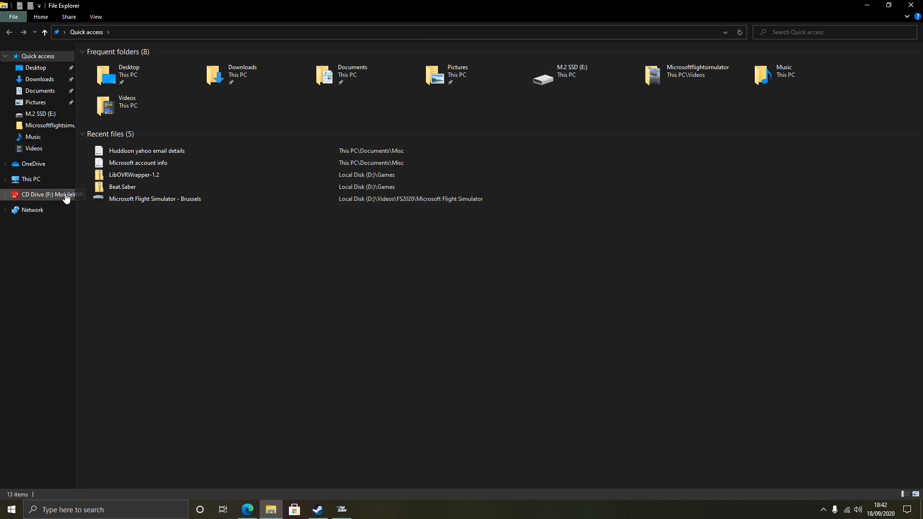
{"action": "left_click", "coordinate": [31, 179]}
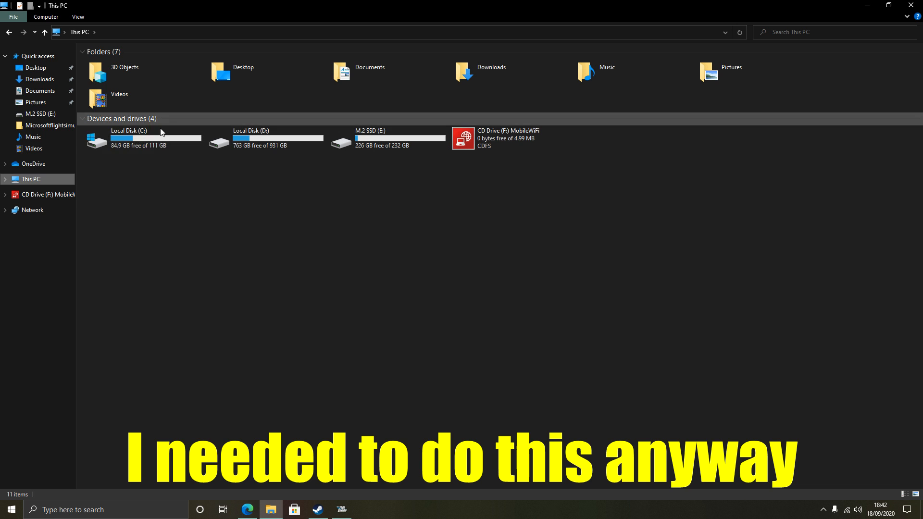
{"action": "left_click", "coordinate": [250, 139]}
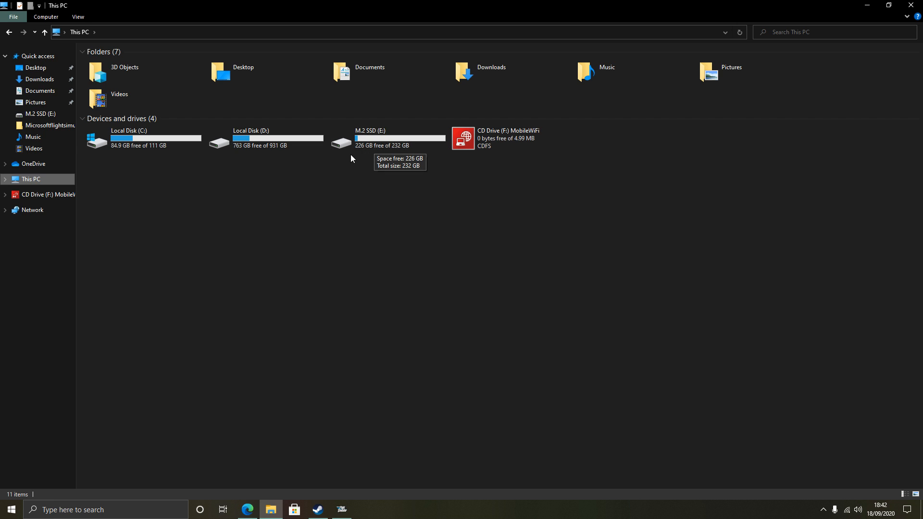
{"action": "mouse_move", "coordinate": [290, 146]}
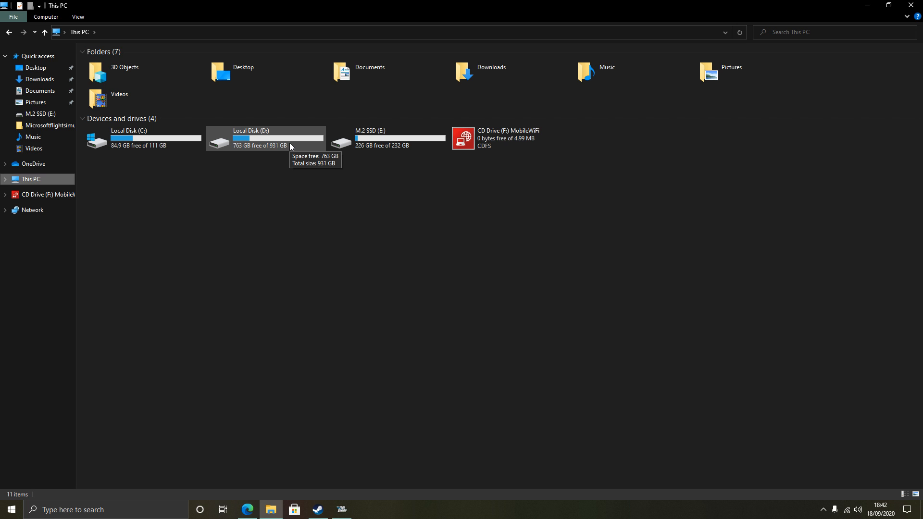
{"action": "mouse_move", "coordinate": [303, 477]}
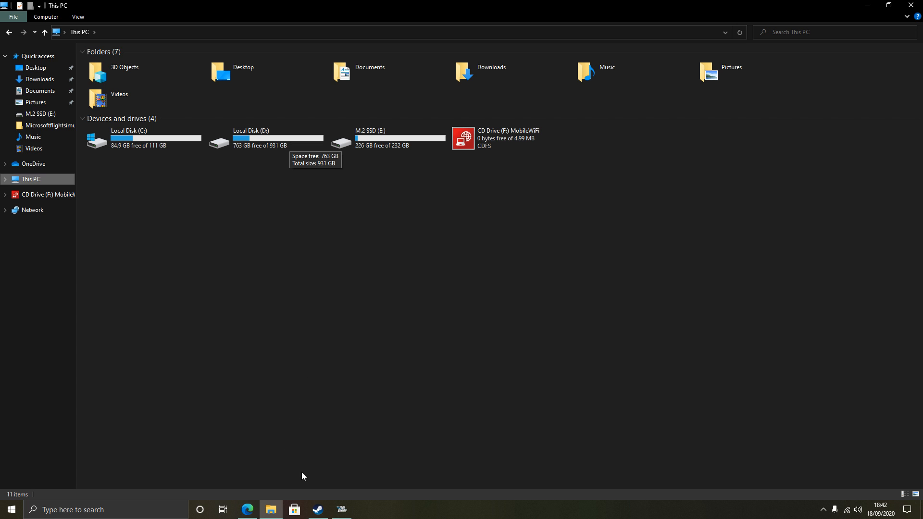
Switch to the Flight Simulator installer to see the tutorial download at 49%
{"action": "left_click", "coordinate": [341, 509]}
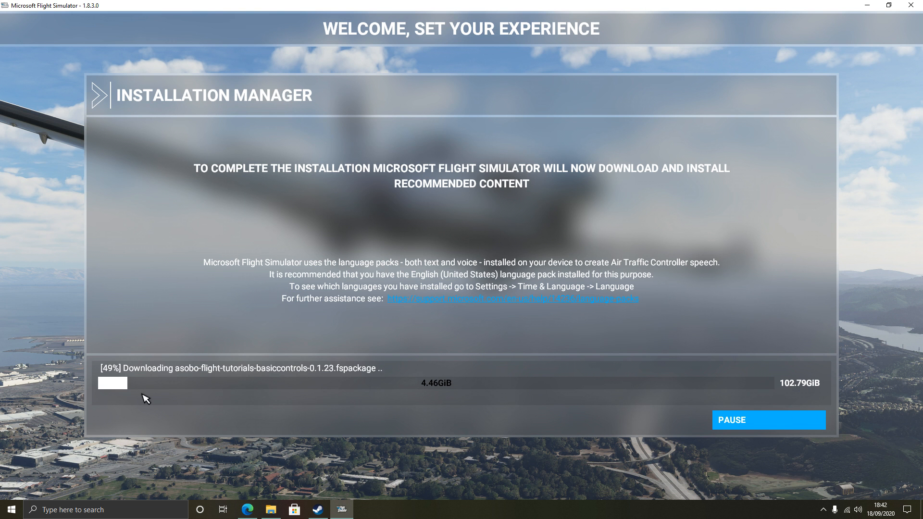
{"action": "mouse_move", "coordinate": [334, 390]}
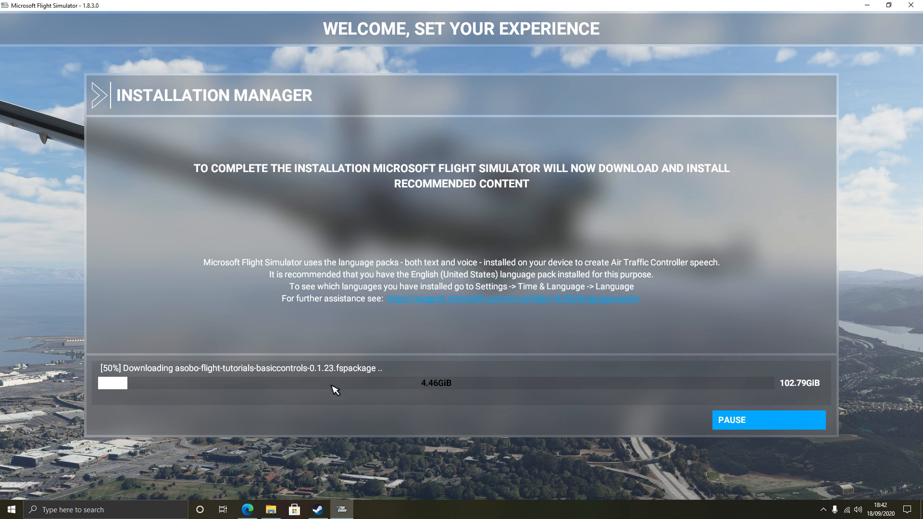
{"action": "mouse_move", "coordinate": [338, 404]}
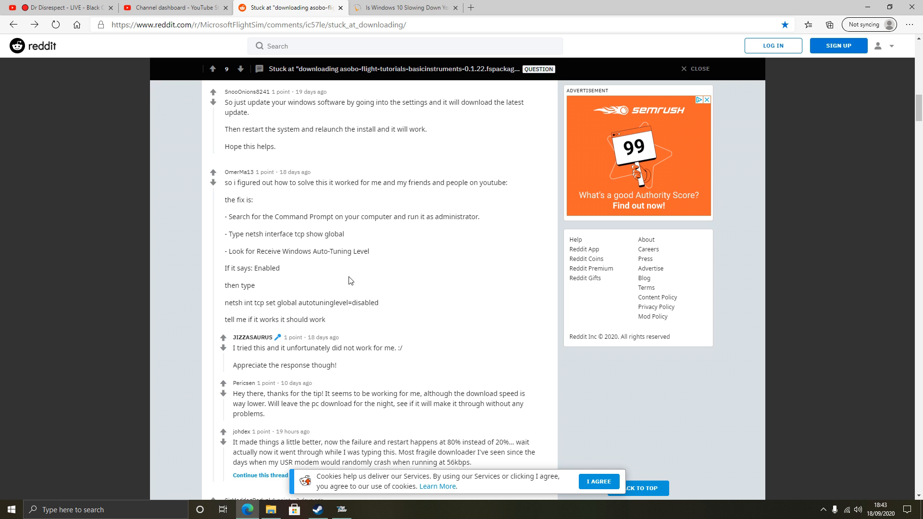
Open Windows search from the taskbar to look up Command Prompt
{"action": "left_click", "coordinate": [339, 509]}
{"action": "type", "text": "comm"}
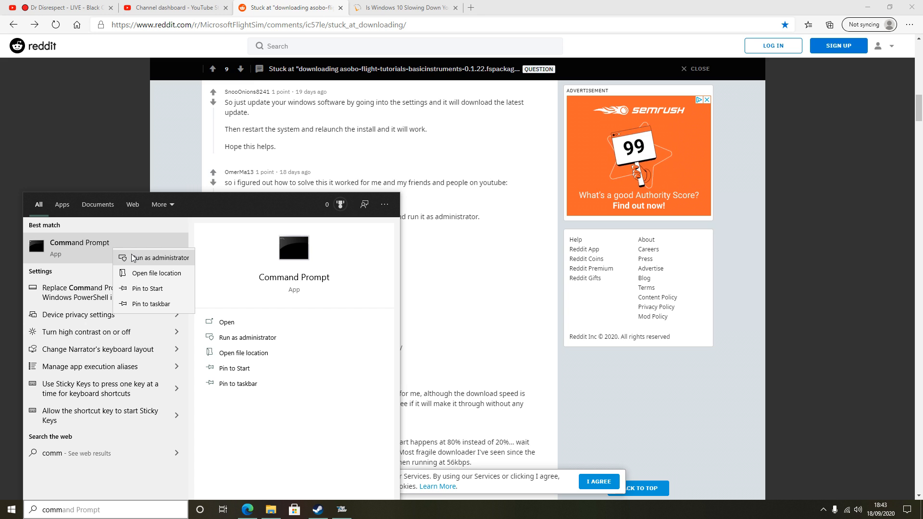
Launch Command Prompt as administrator and run 'netsh interface tcp show global'
{"action": "left_click", "coordinate": [158, 258]}
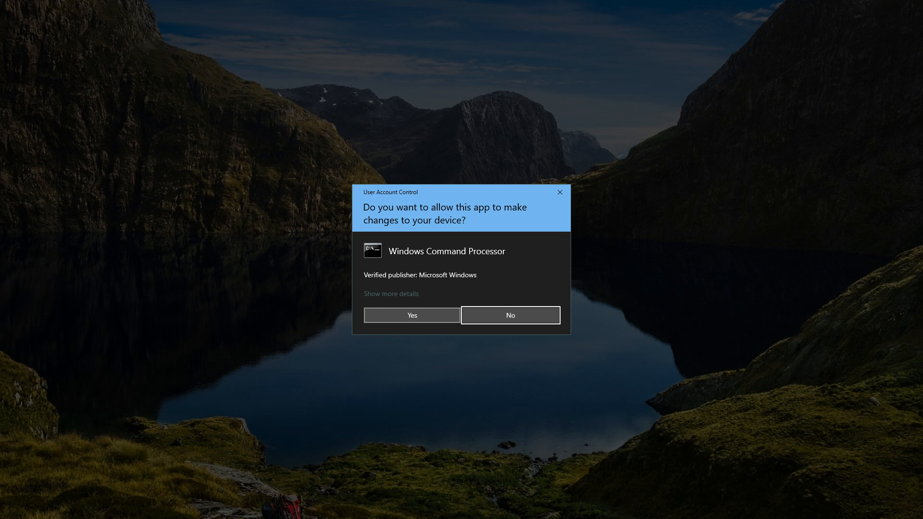
{"action": "left_click", "coordinate": [412, 315]}
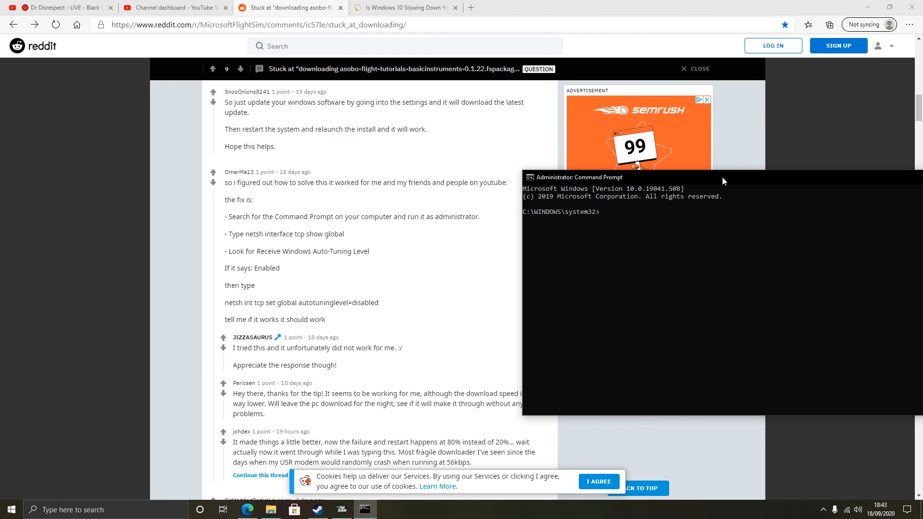
{"action": "mouse_move", "coordinate": [269, 238]}
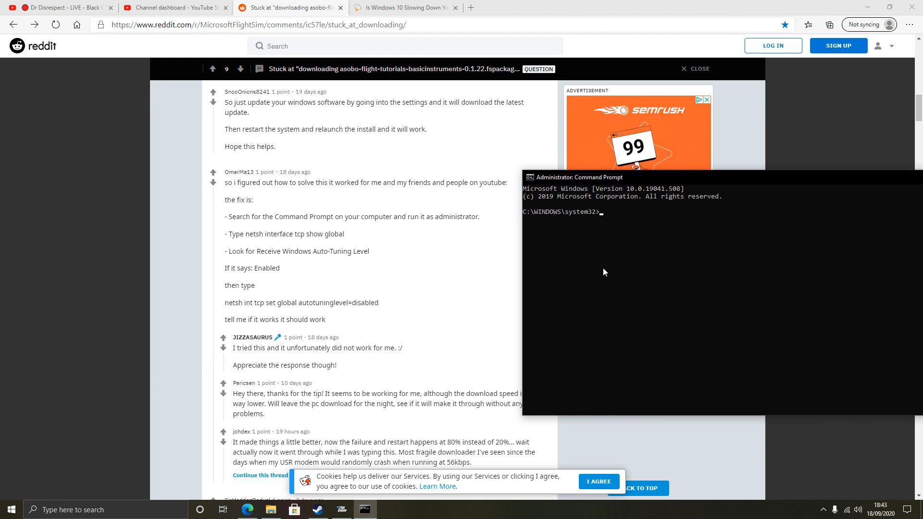
{"action": "type", "text": "netsh"}
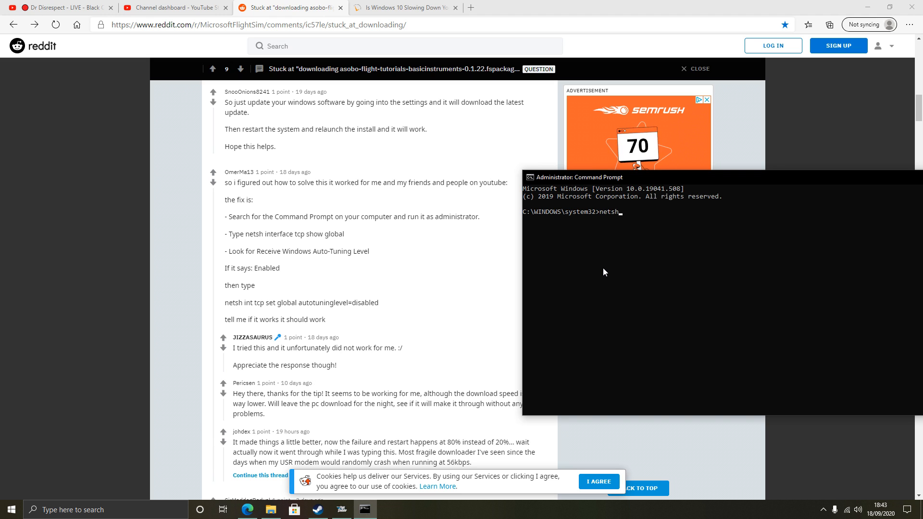
{"action": "type", "text": "interface"}
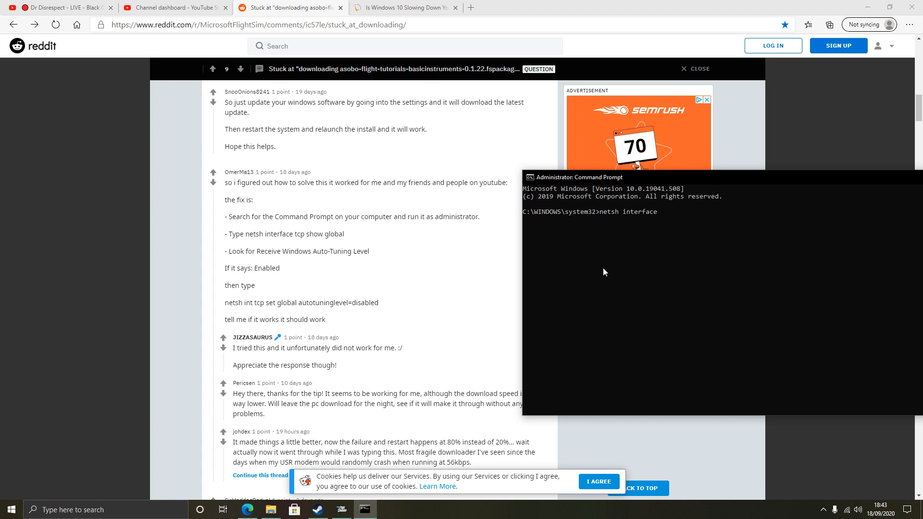
{"action": "type", "text": "tcp show gfl"}
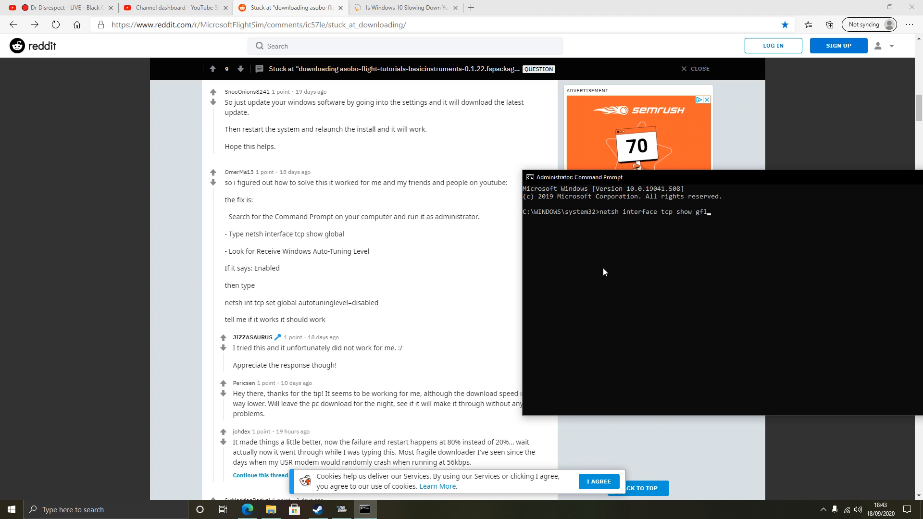
{"action": "key", "text": "Backspace"}
{"action": "type", "text": "obal"}
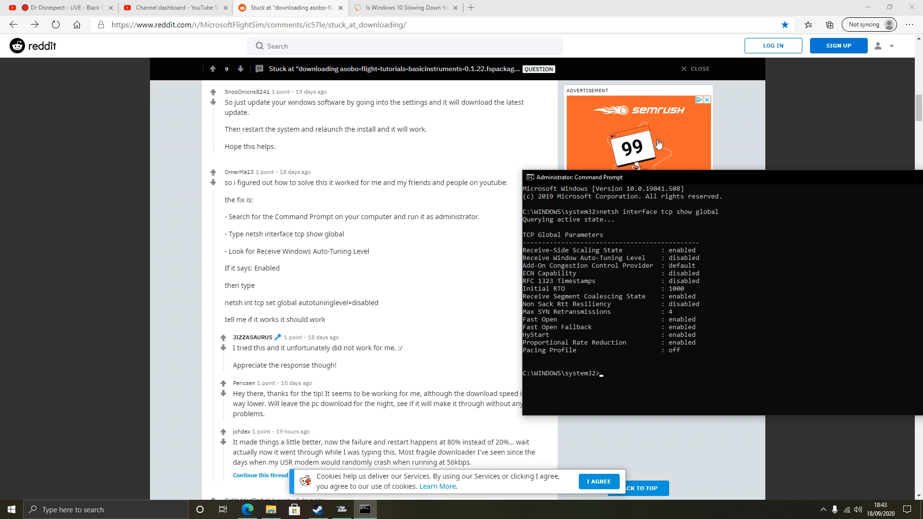
{"action": "mouse_move", "coordinate": [618, 262]}
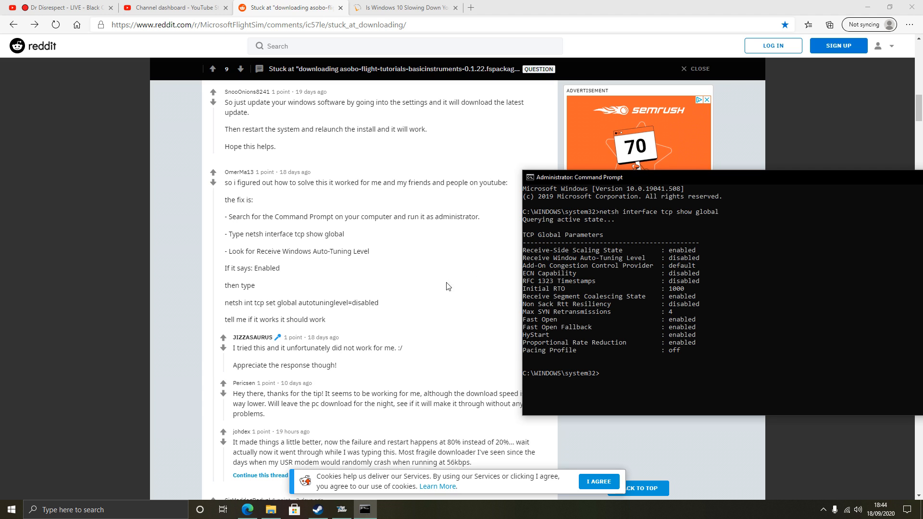
{"action": "mouse_move", "coordinate": [652, 306]}
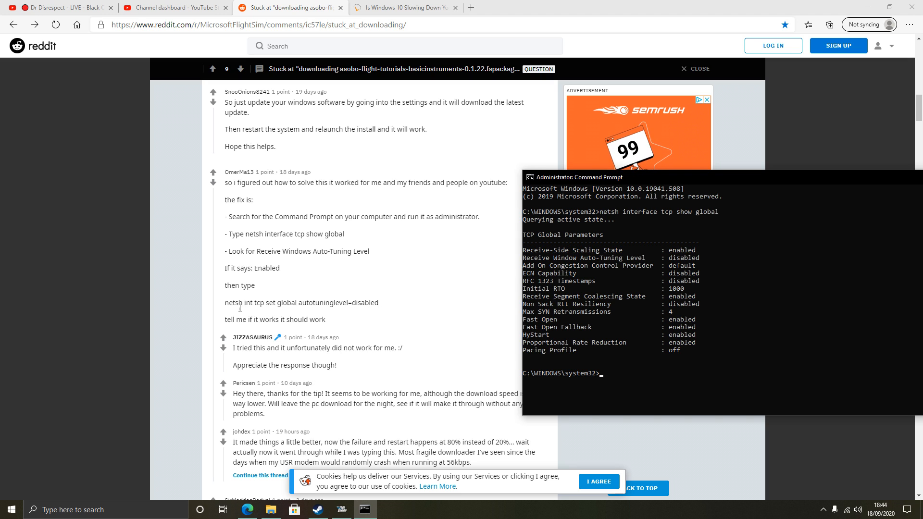
{"action": "mouse_move", "coordinate": [383, 242]}
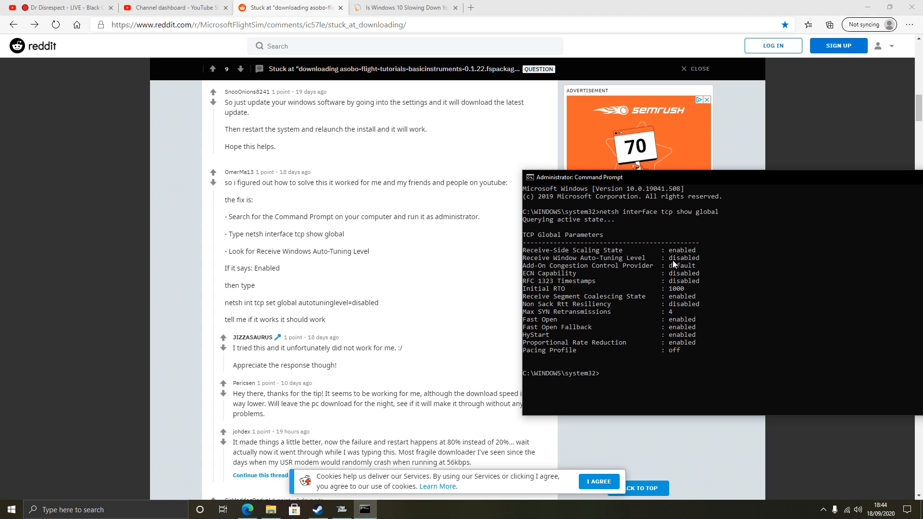
{"action": "mouse_move", "coordinate": [261, 242]}
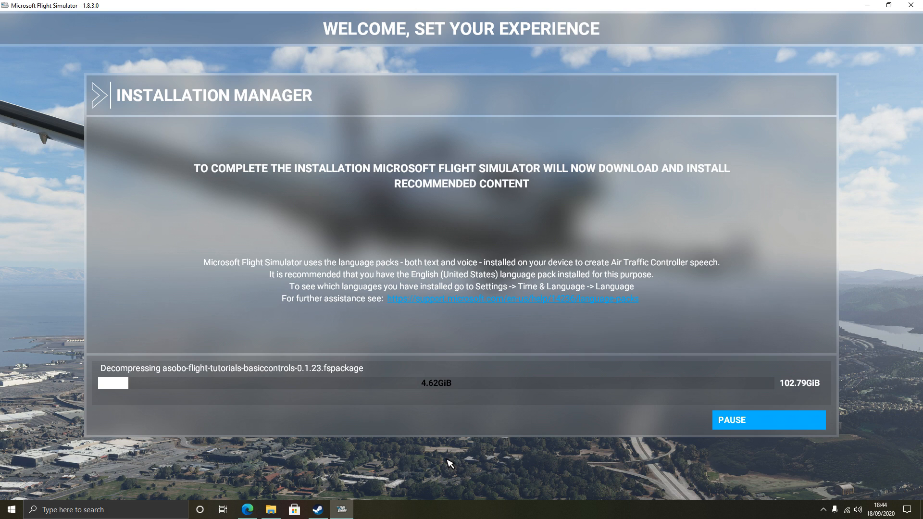
{"action": "mouse_move", "coordinate": [281, 419]}
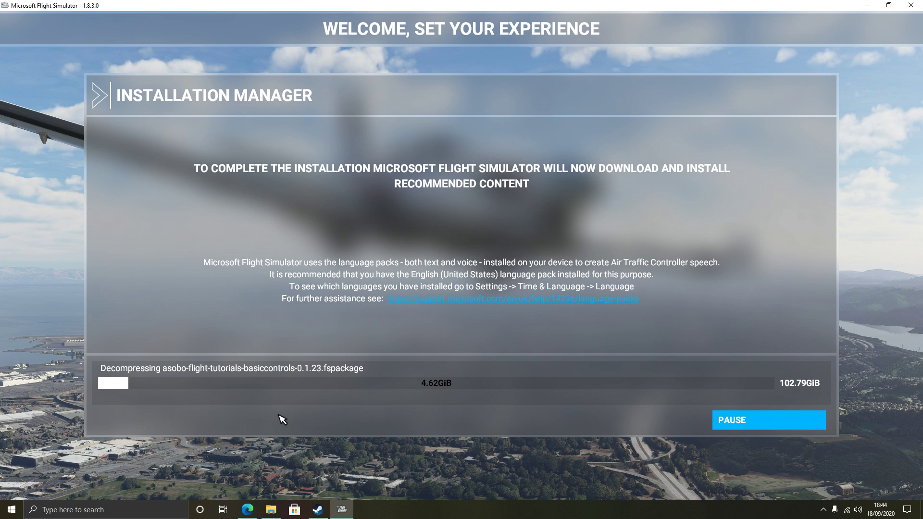
{"action": "mouse_move", "coordinate": [289, 411]}
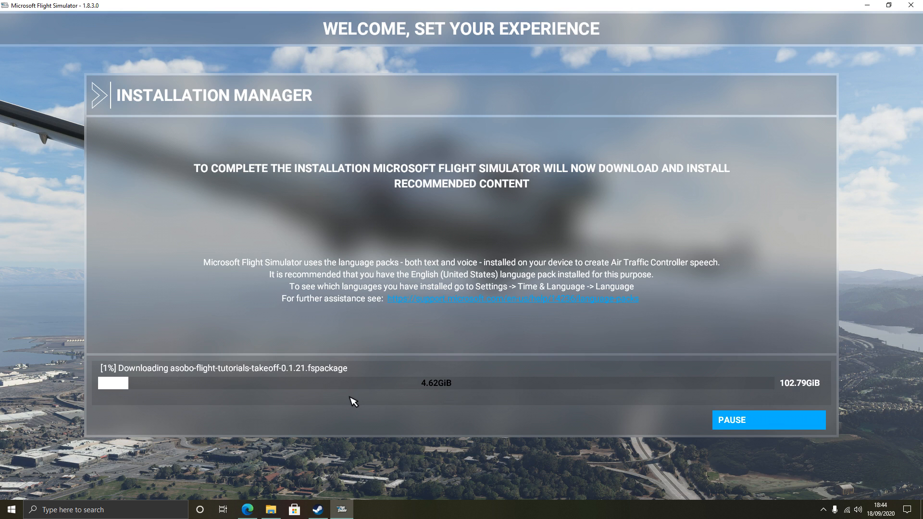
{"action": "mouse_move", "coordinate": [347, 412]}
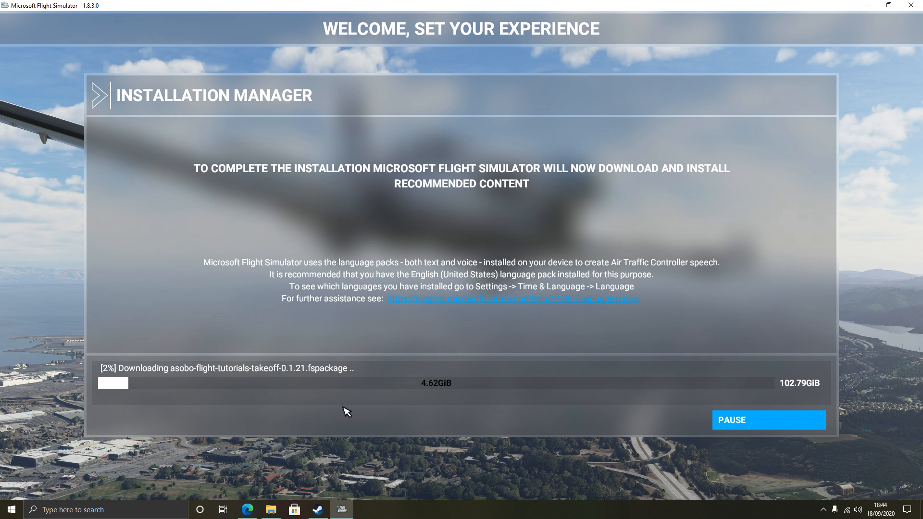
{"action": "mouse_move", "coordinate": [375, 419]}
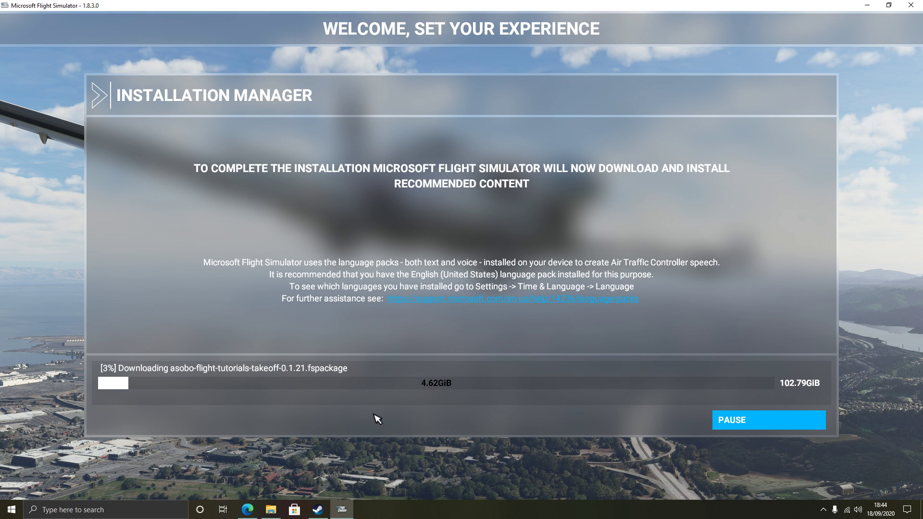
{"action": "mouse_move", "coordinate": [897, 489]}
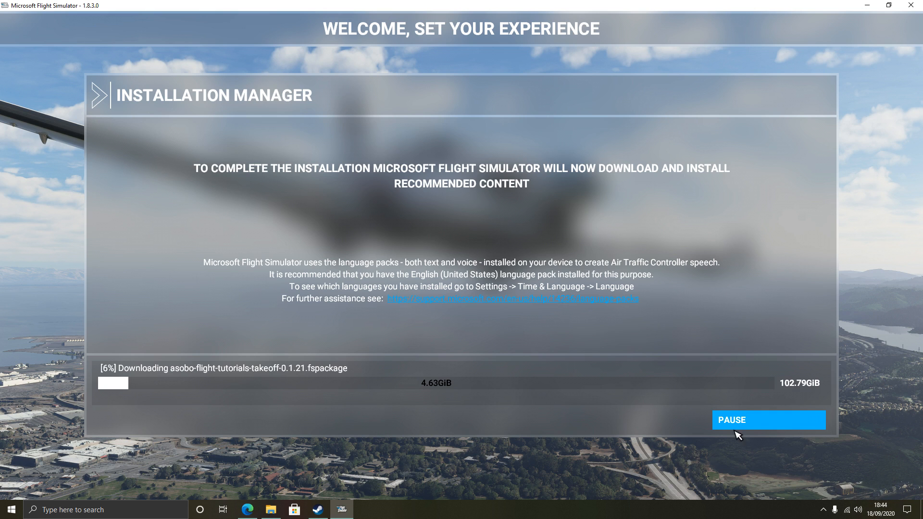
{"action": "mouse_move", "coordinate": [872, 500]}
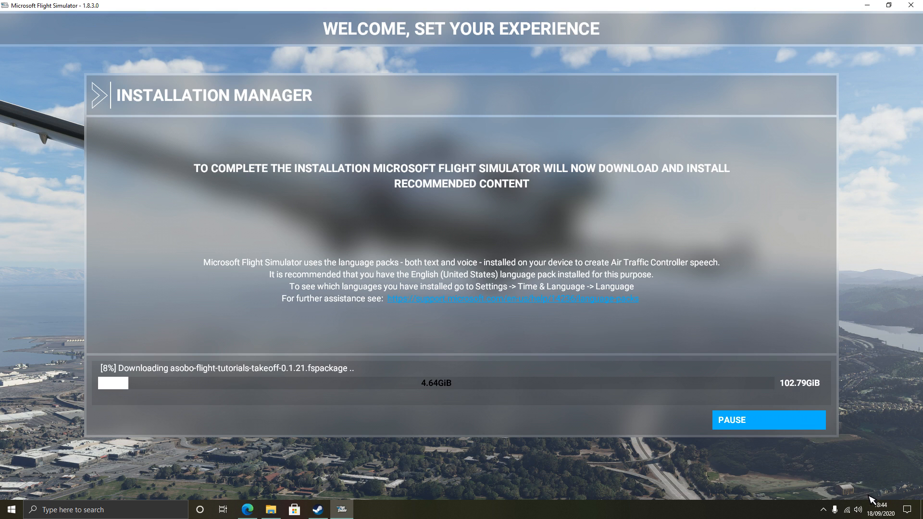
{"action": "mouse_move", "coordinate": [419, 437]}
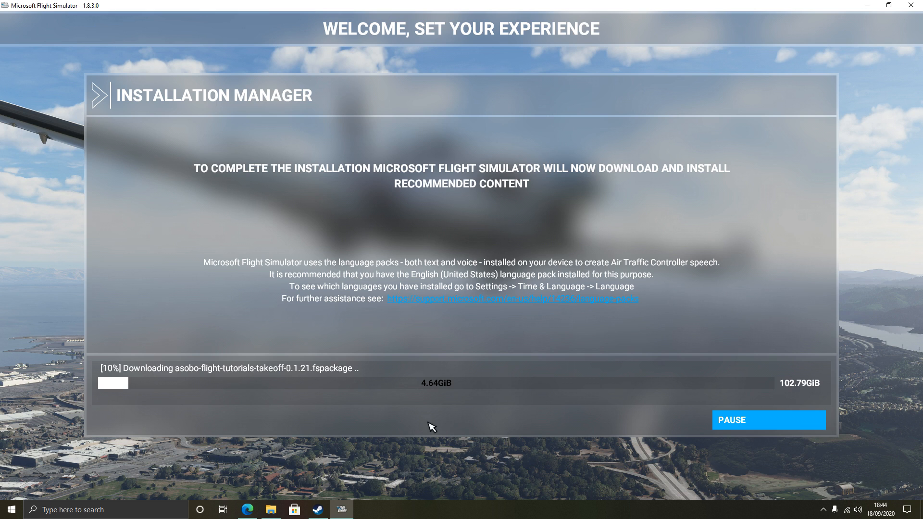
{"action": "mouse_move", "coordinate": [815, 386]}
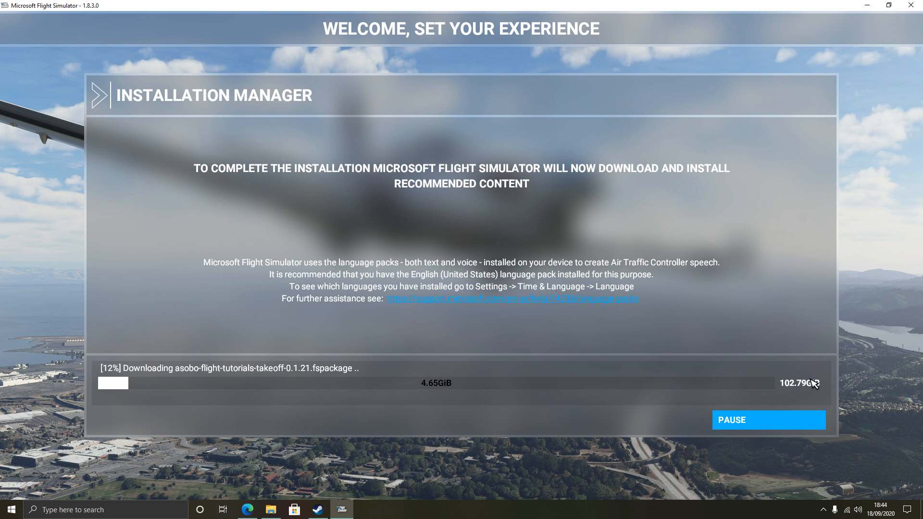
{"action": "mouse_move", "coordinate": [347, 416]}
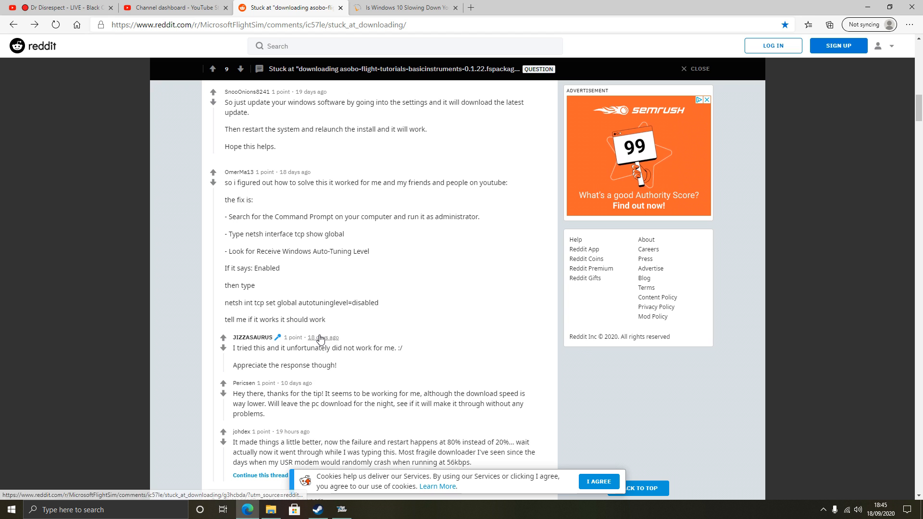
{"action": "mouse_move", "coordinate": [363, 110]}
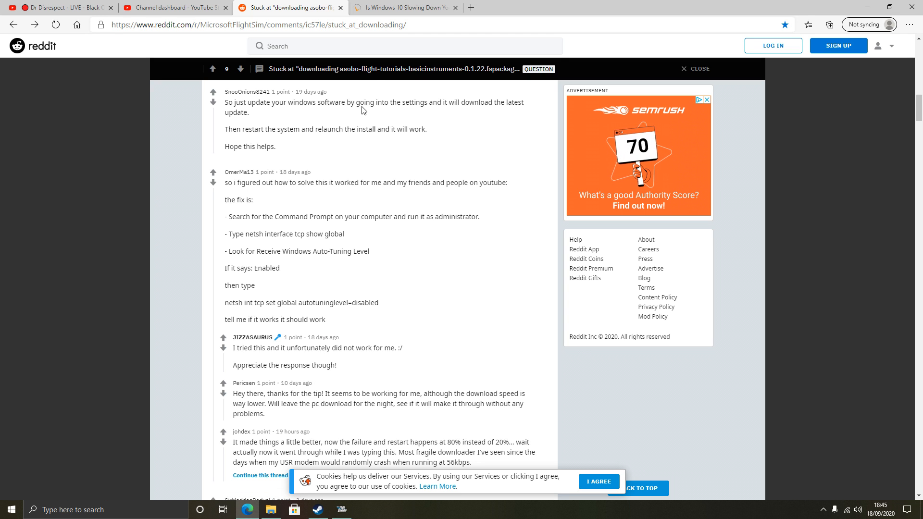
{"action": "left_click", "coordinate": [405, 8]}
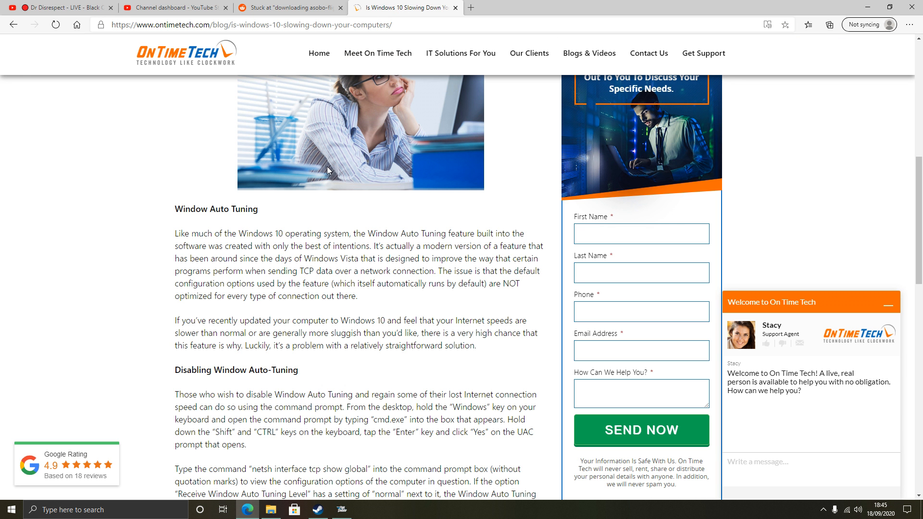
{"action": "mouse_move", "coordinate": [243, 104]}
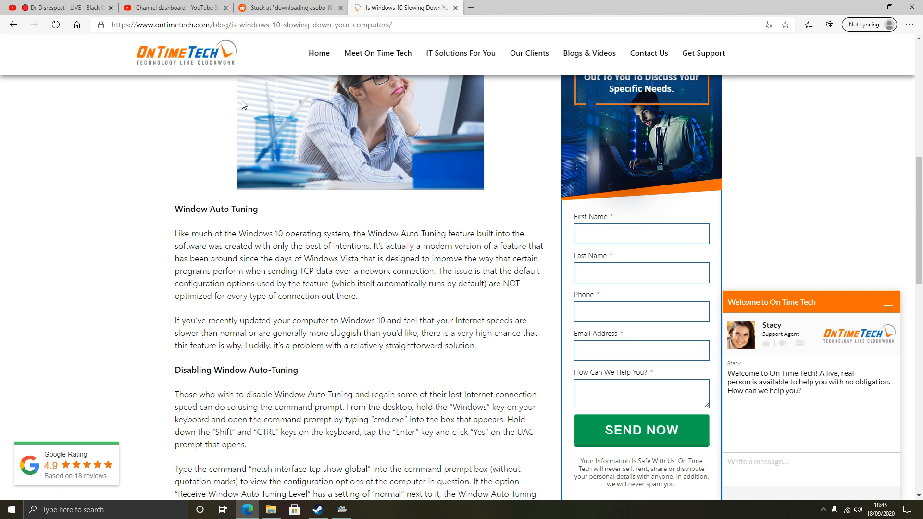
{"action": "mouse_move", "coordinate": [301, 243]}
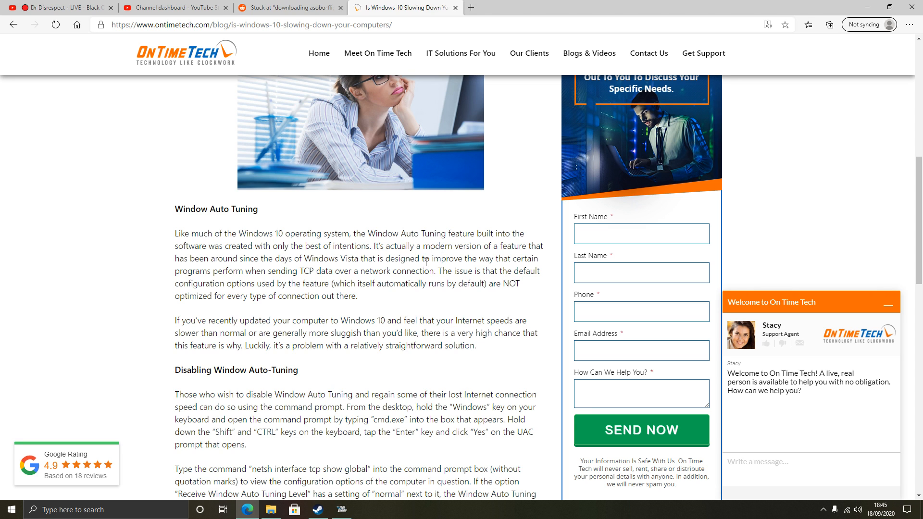
{"action": "mouse_move", "coordinate": [400, 255]}
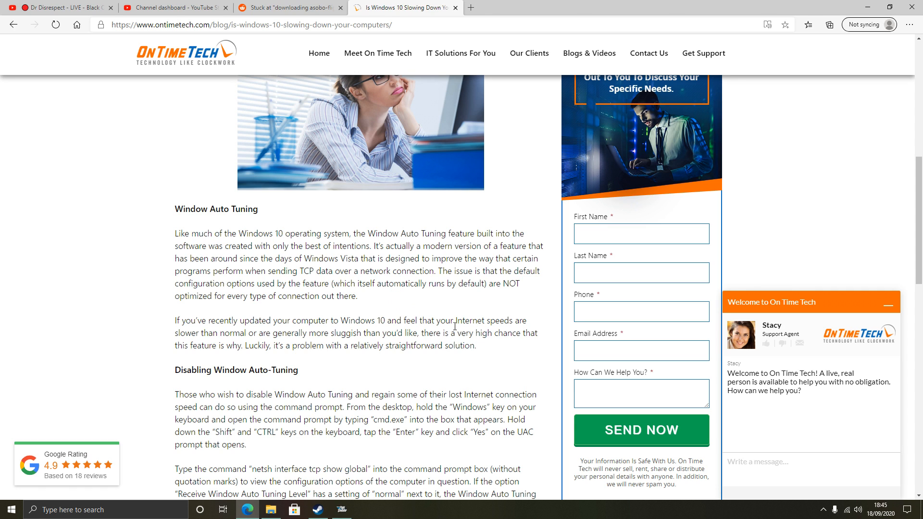
{"action": "mouse_move", "coordinate": [407, 347]}
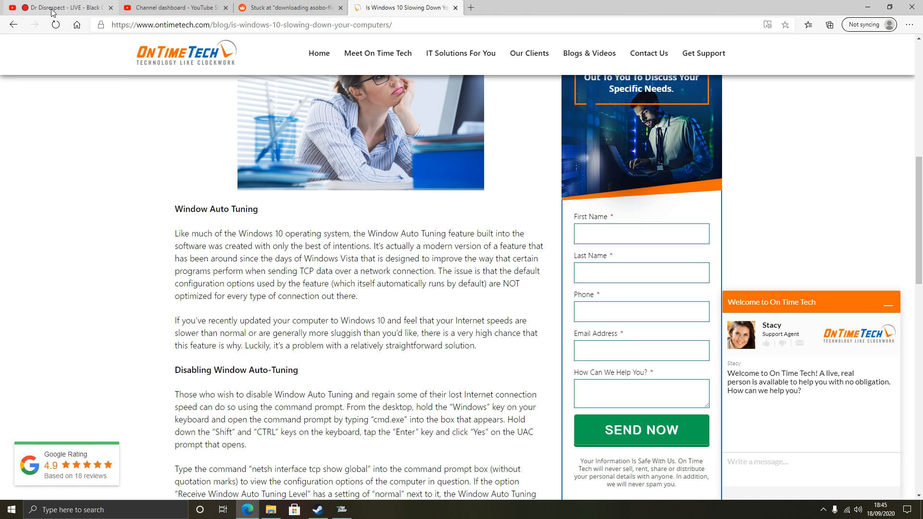
{"action": "mouse_move", "coordinate": [53, 12]}
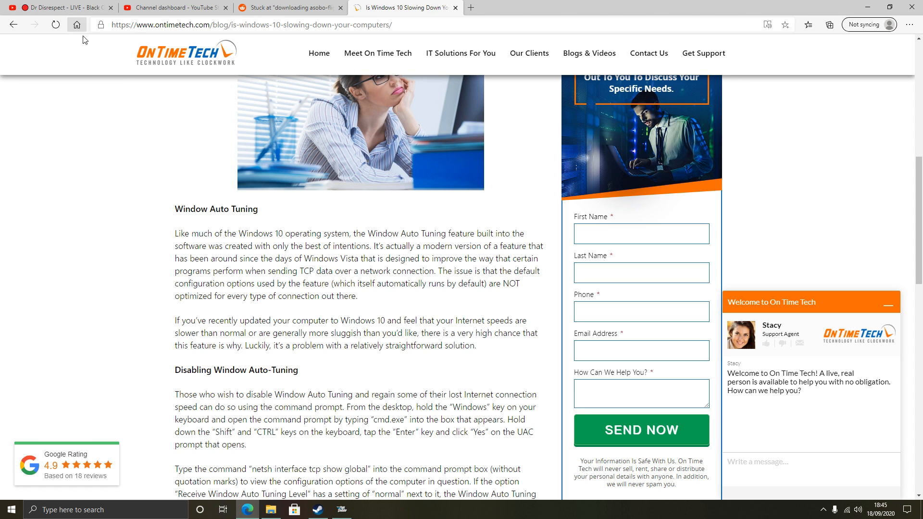
{"action": "mouse_move", "coordinate": [88, 81]}
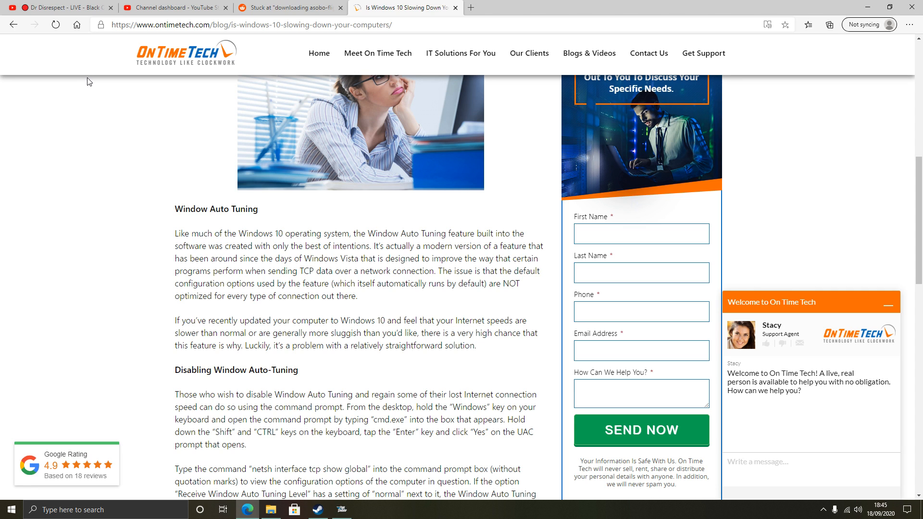
{"action": "mouse_move", "coordinate": [72, 13]}
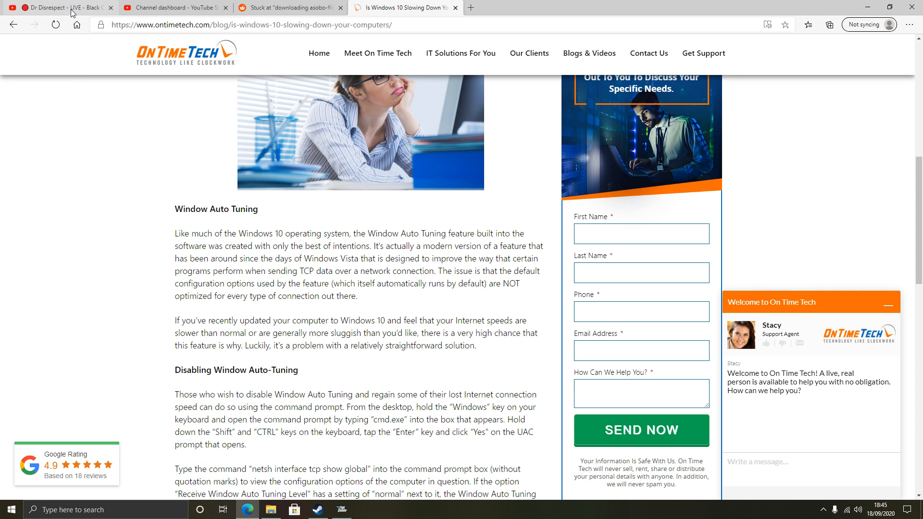
{"action": "mouse_move", "coordinate": [136, 183]}
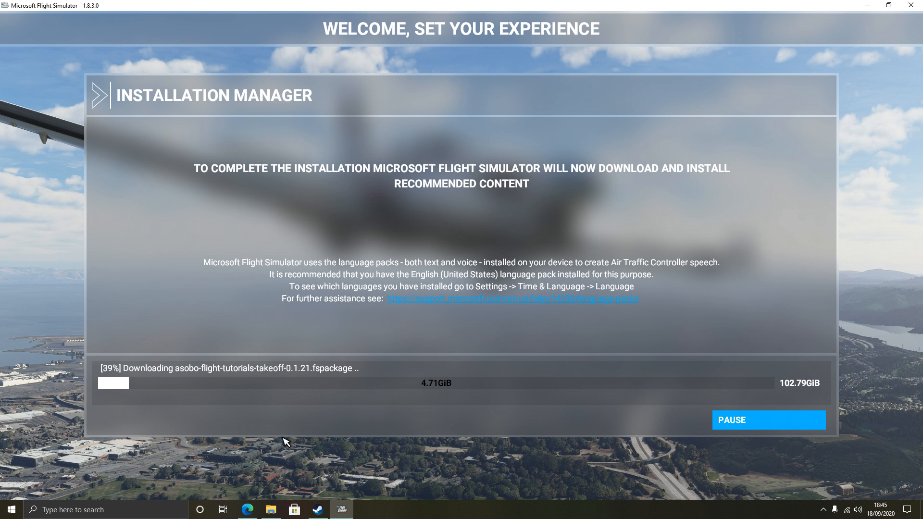
{"action": "left_click", "coordinate": [249, 510]}
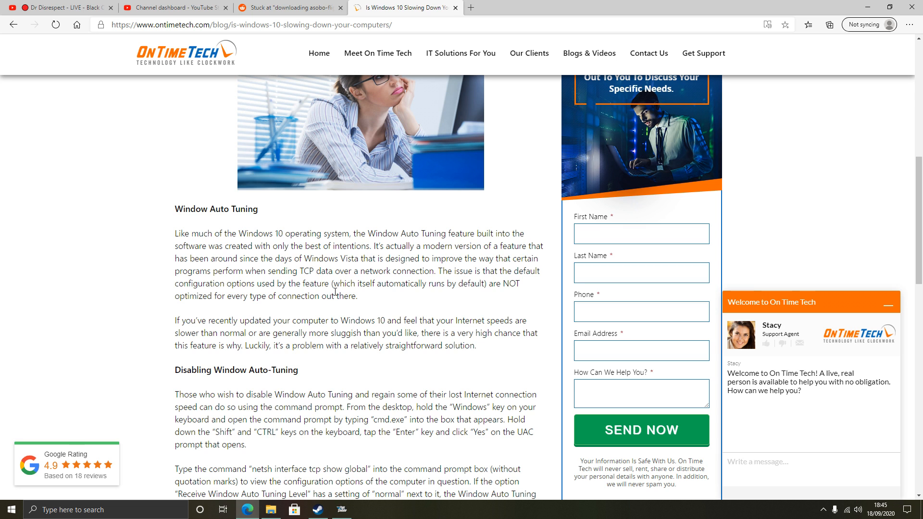
{"action": "mouse_move", "coordinate": [341, 455]}
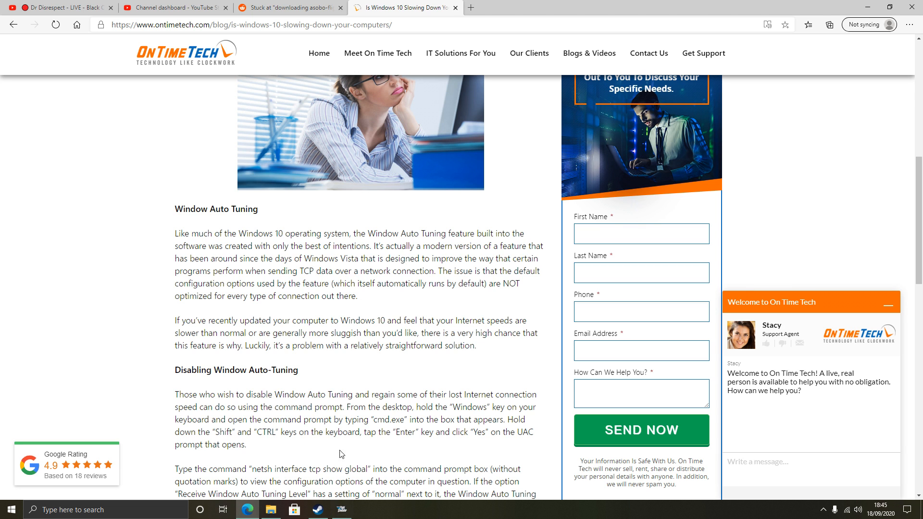
Switch Edge to the Reddit 'Stuck at downloading' tab with the netsh auto-tuning fix
{"action": "left_click", "coordinate": [294, 8]}
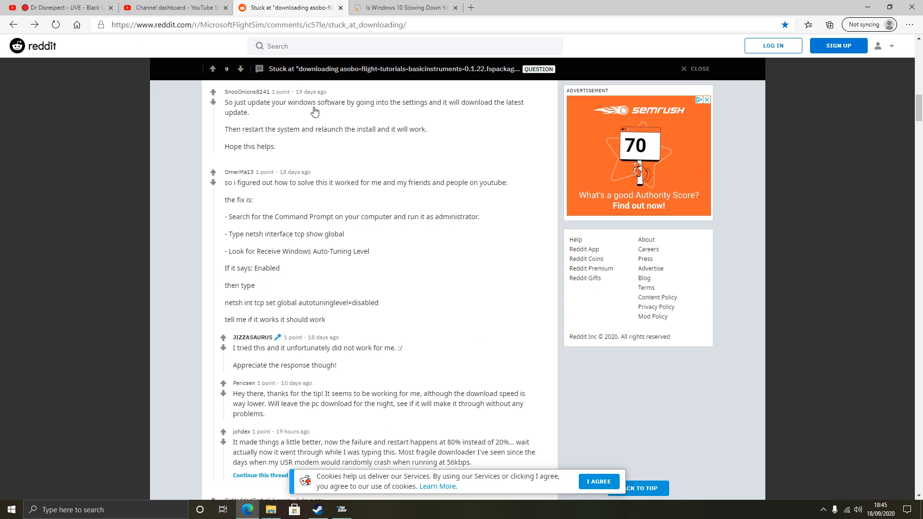
{"action": "mouse_move", "coordinate": [345, 278]}
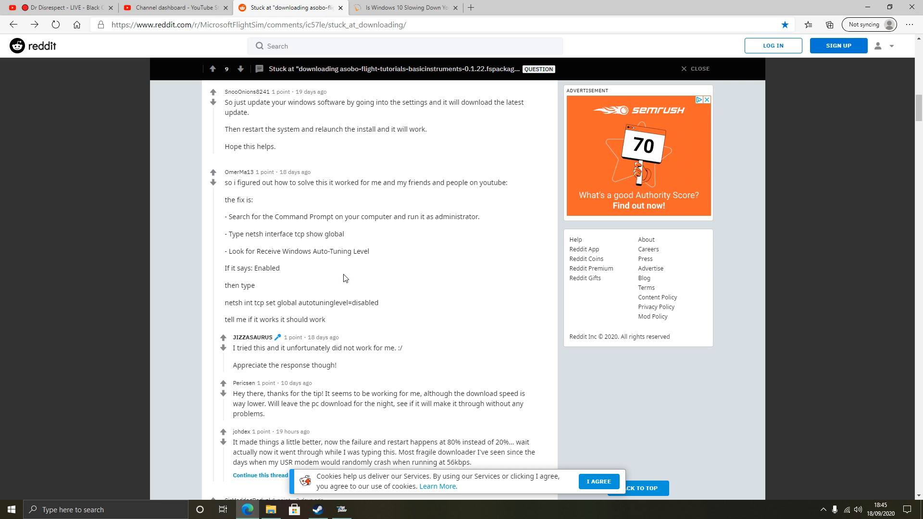
{"action": "mouse_move", "coordinate": [369, 292]}
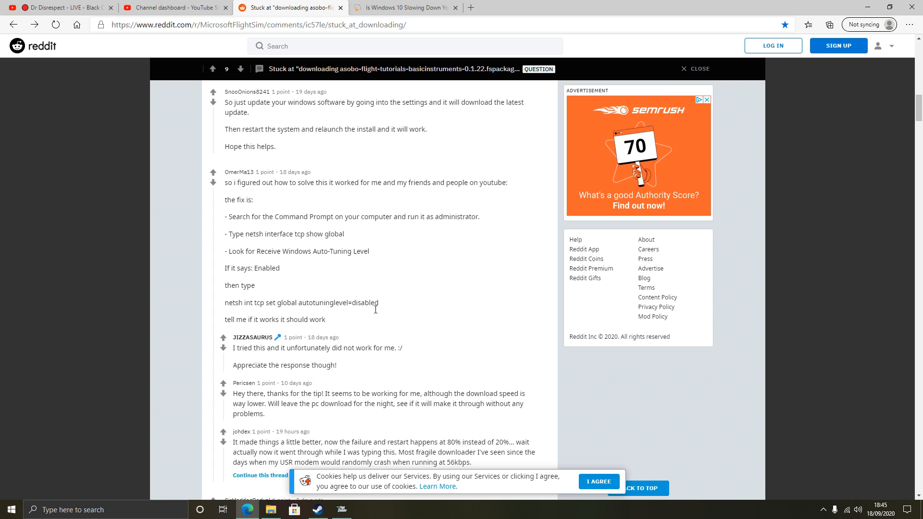
{"action": "mouse_move", "coordinate": [436, 321]}
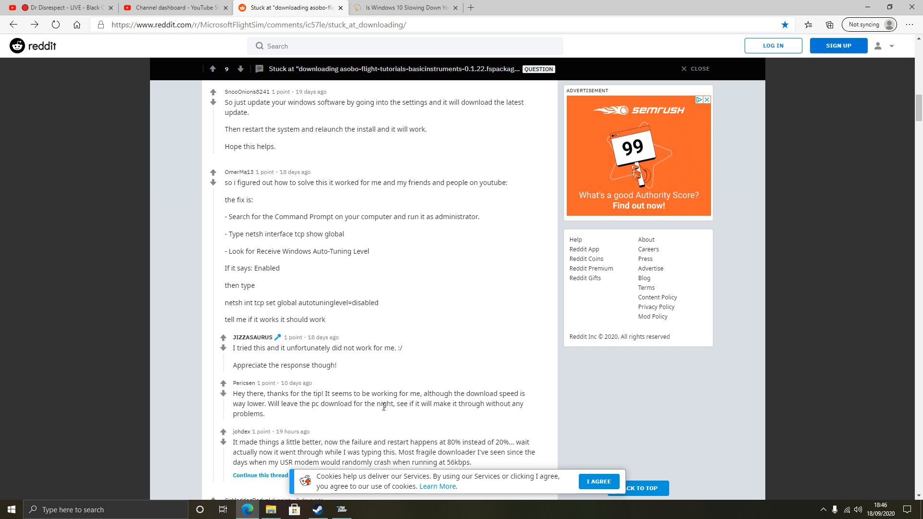
{"action": "mouse_move", "coordinate": [336, 304]}
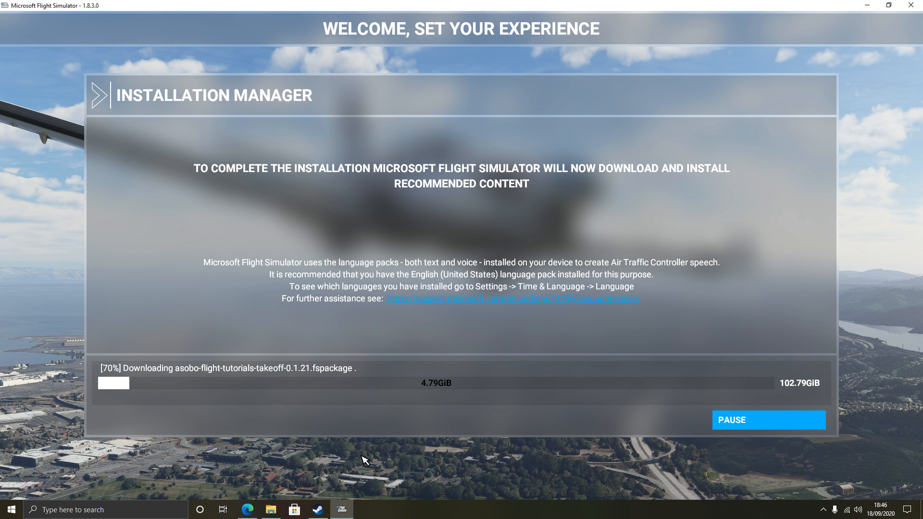
{"action": "mouse_move", "coordinate": [464, 384]}
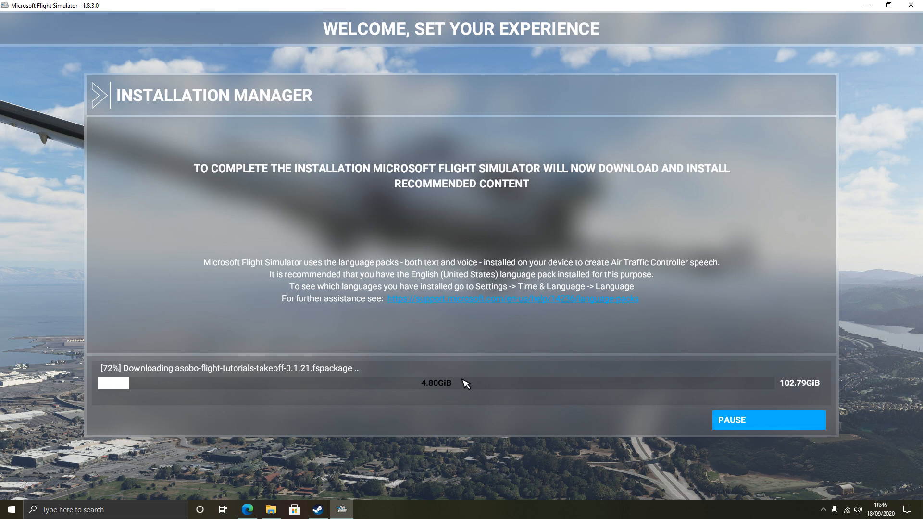
{"action": "mouse_move", "coordinate": [581, 390]}
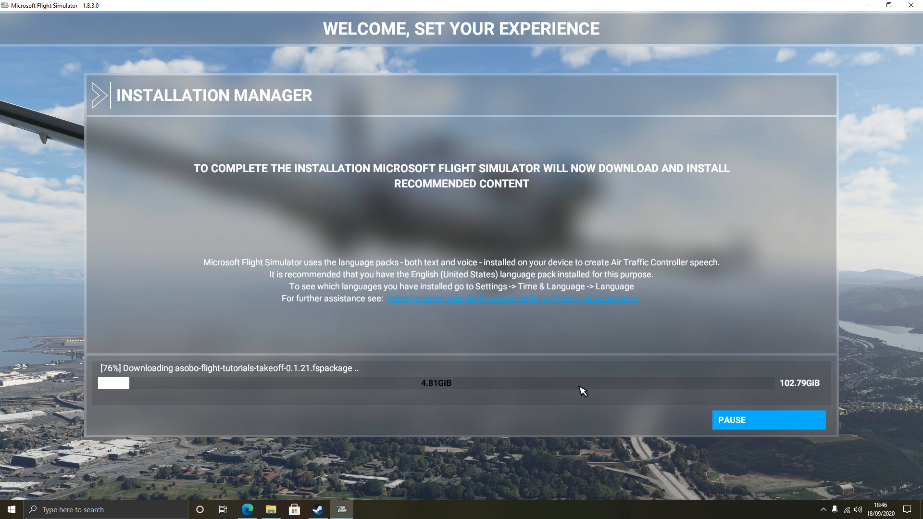
{"action": "mouse_move", "coordinate": [619, 395]}
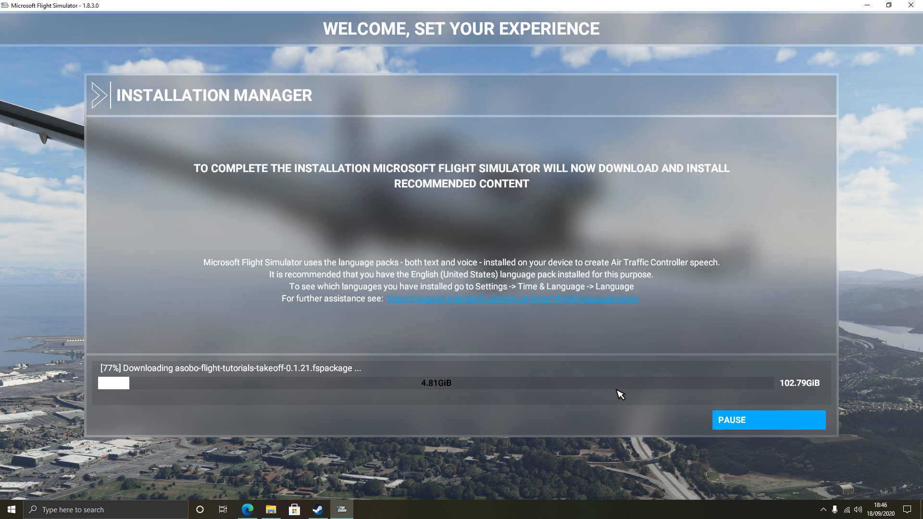
{"action": "mouse_move", "coordinate": [575, 398]}
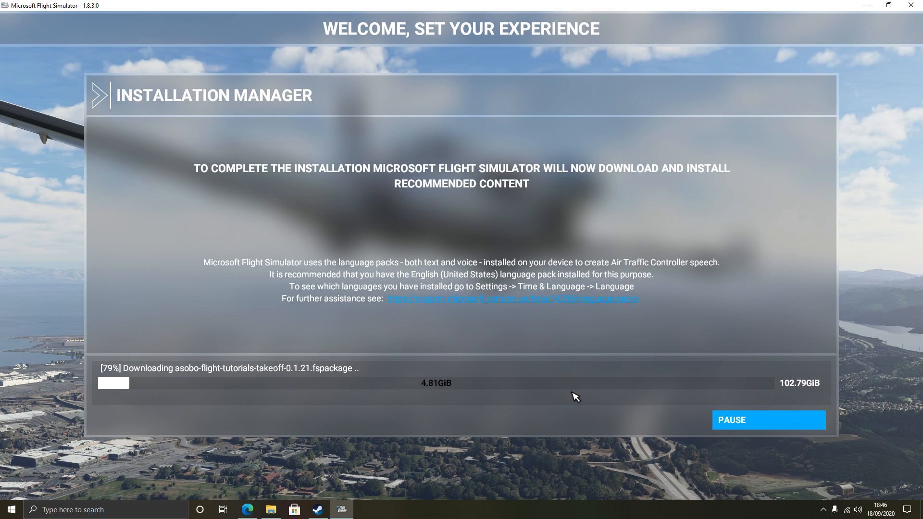
{"action": "mouse_move", "coordinate": [307, 484]}
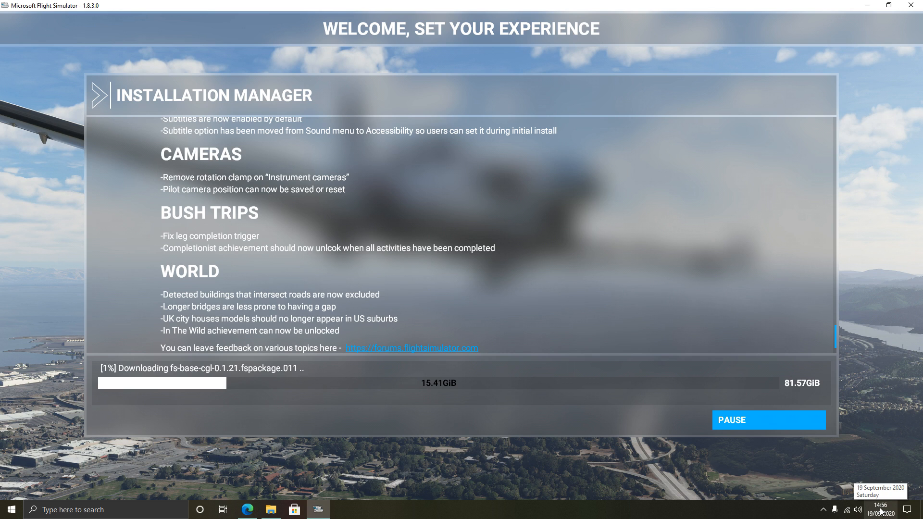
{"action": "mouse_move", "coordinate": [725, 490]}
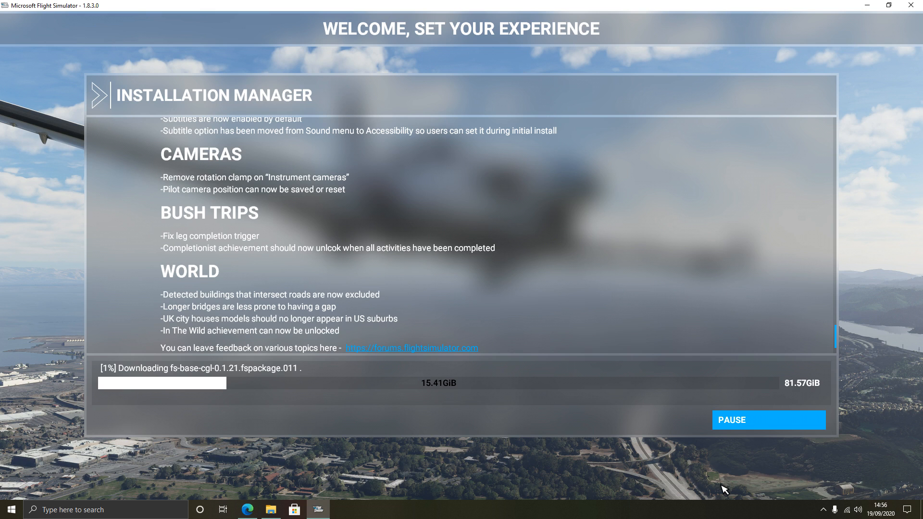
{"action": "mouse_move", "coordinate": [569, 463]}
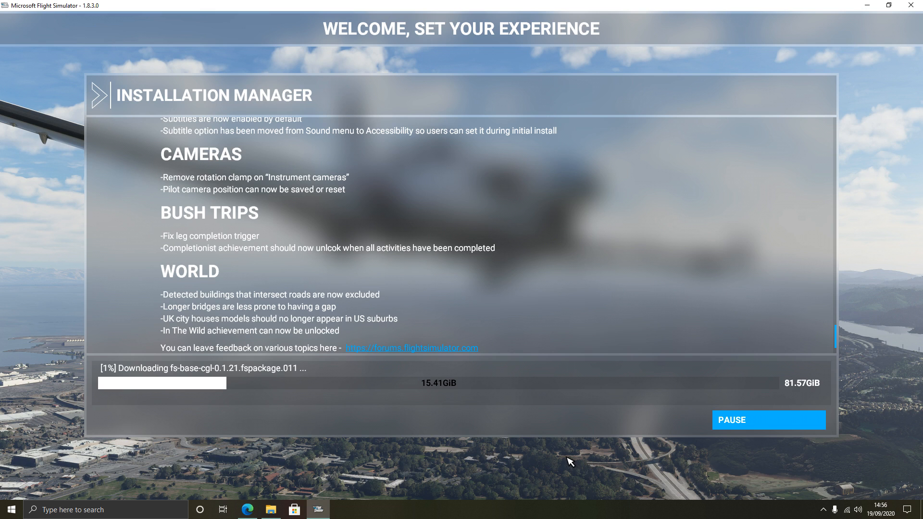
{"action": "mouse_move", "coordinate": [541, 392]}
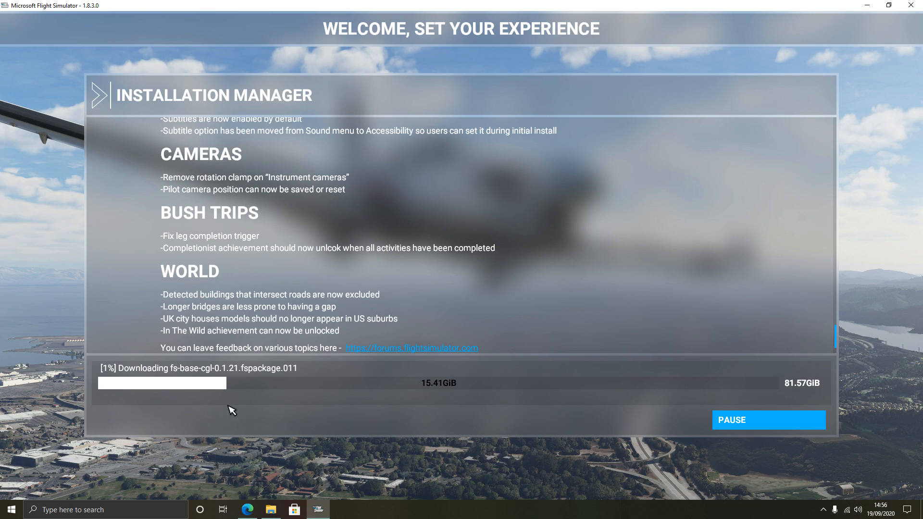
{"action": "mouse_move", "coordinate": [181, 379]}
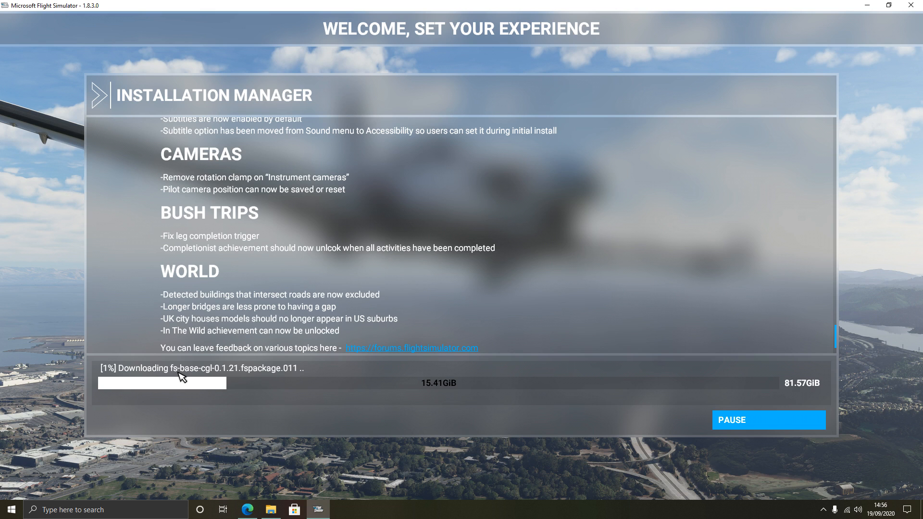
{"action": "mouse_move", "coordinate": [211, 380]}
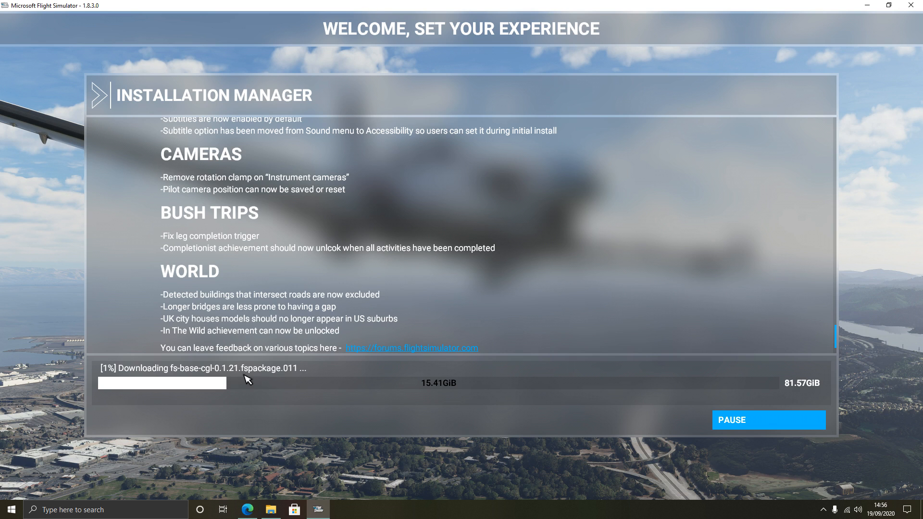
{"action": "mouse_move", "coordinate": [299, 381]}
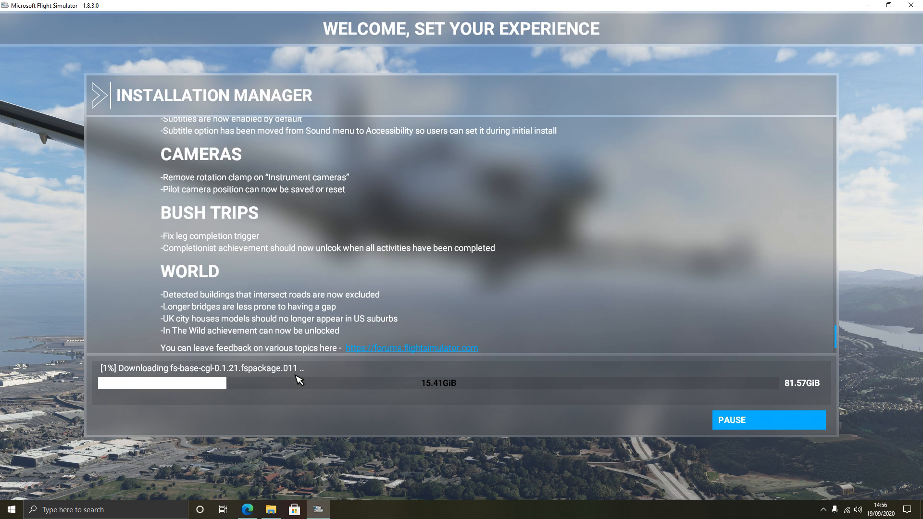
{"action": "mouse_move", "coordinate": [310, 375]}
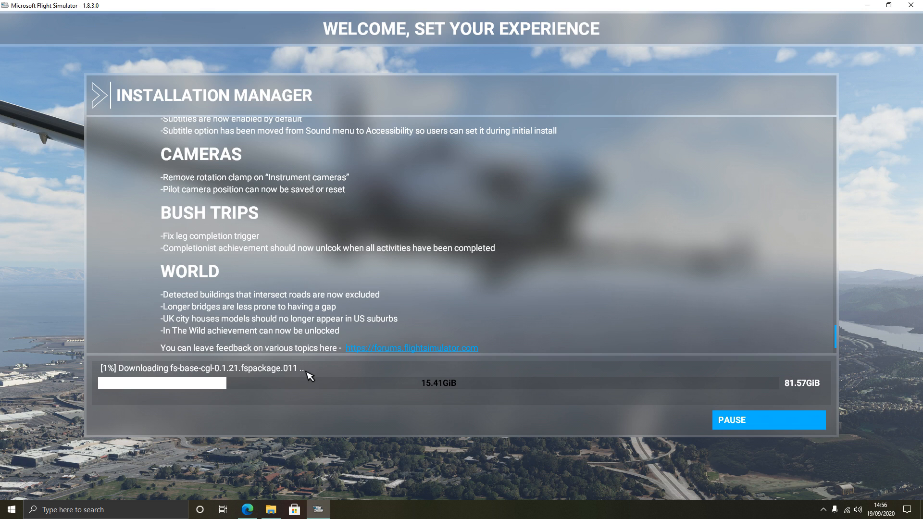
{"action": "mouse_move", "coordinate": [163, 376]}
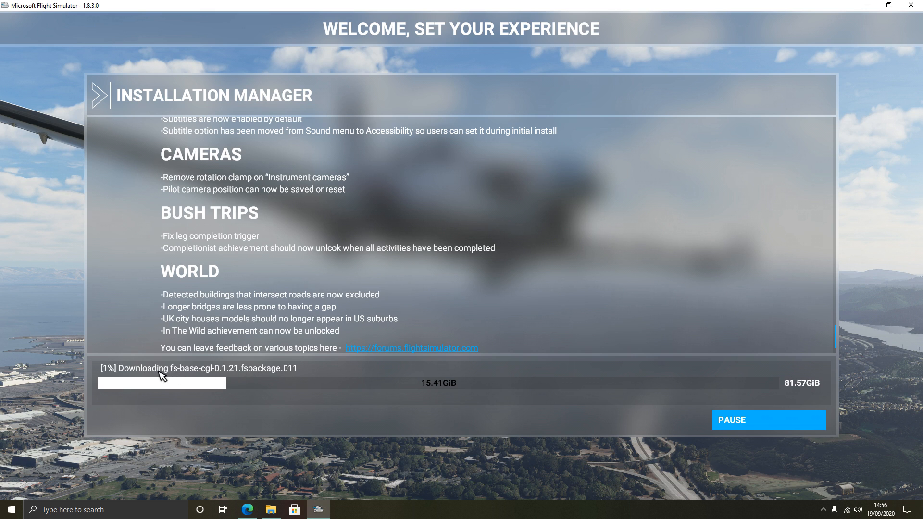
{"action": "mouse_move", "coordinate": [222, 380]}
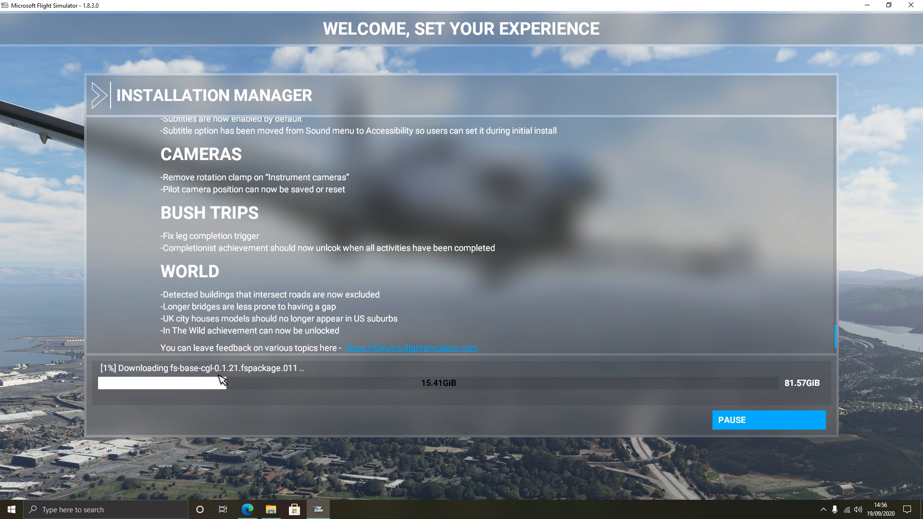
{"action": "mouse_move", "coordinate": [301, 382]}
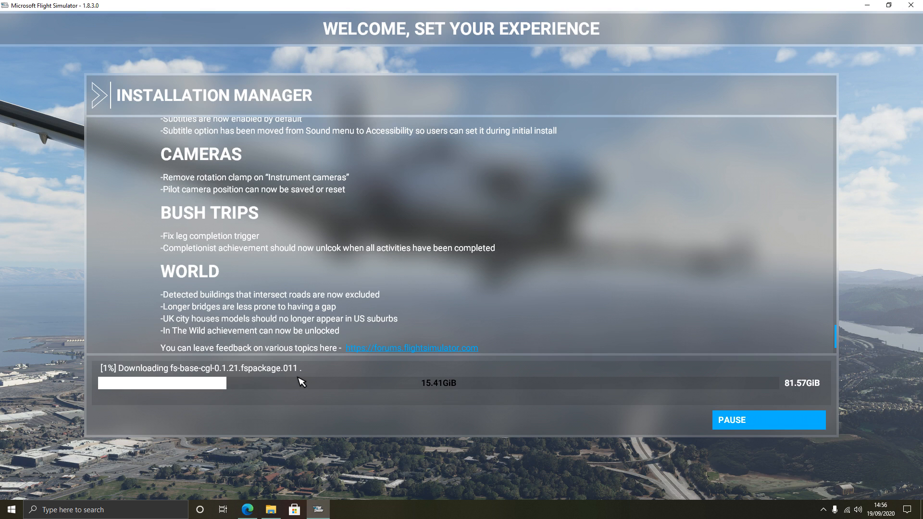
{"action": "mouse_move", "coordinate": [305, 399]}
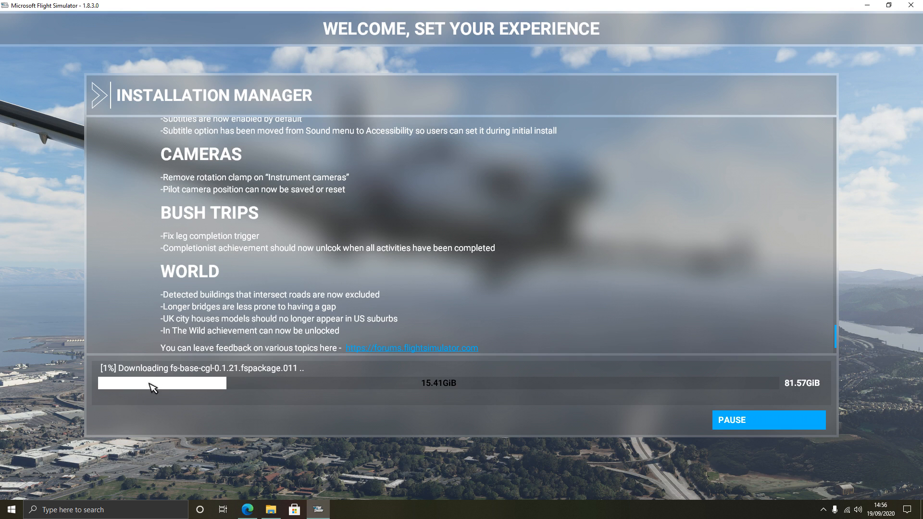
{"action": "mouse_move", "coordinate": [269, 380]}
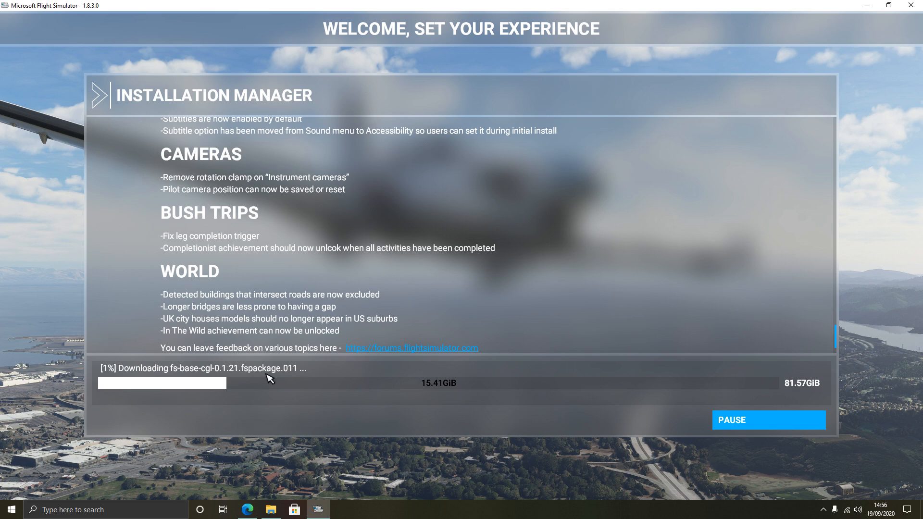
{"action": "mouse_move", "coordinate": [291, 394]}
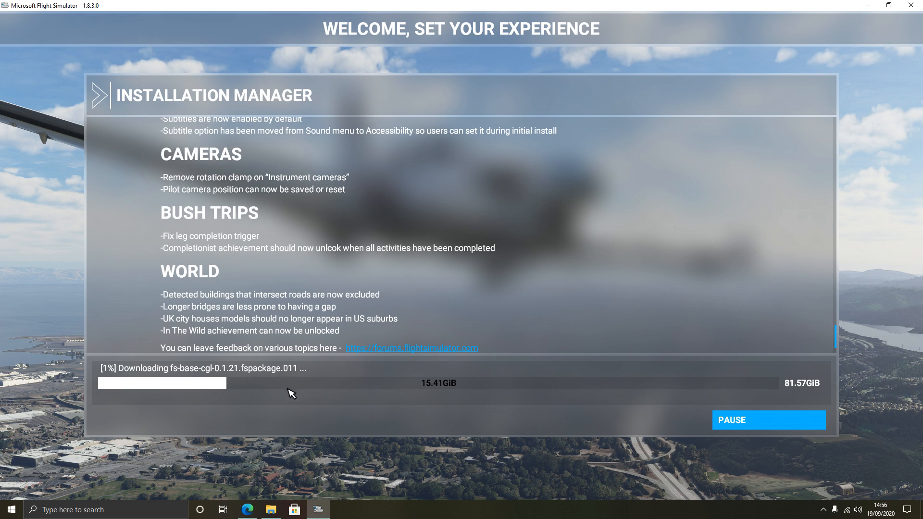
{"action": "mouse_move", "coordinate": [296, 433]}
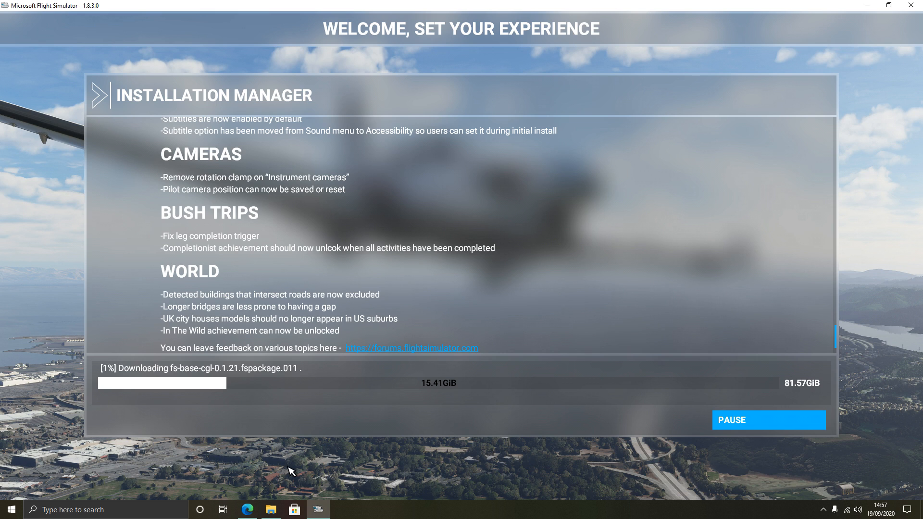
{"action": "mouse_move", "coordinate": [284, 496]}
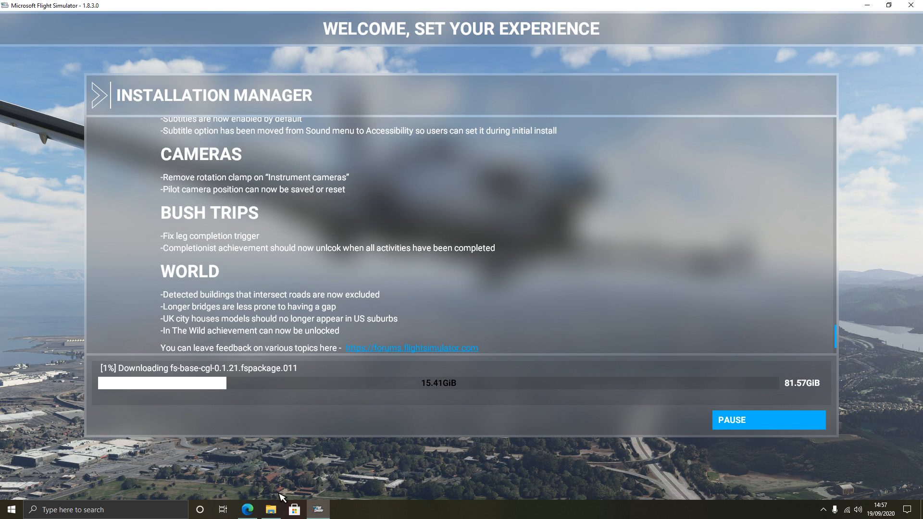
{"action": "mouse_move", "coordinate": [289, 487]}
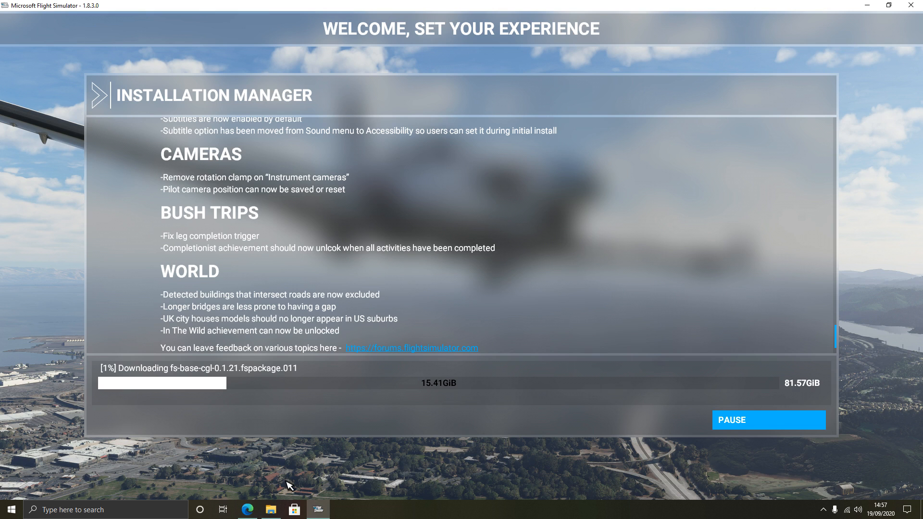
{"action": "mouse_move", "coordinate": [129, 371]}
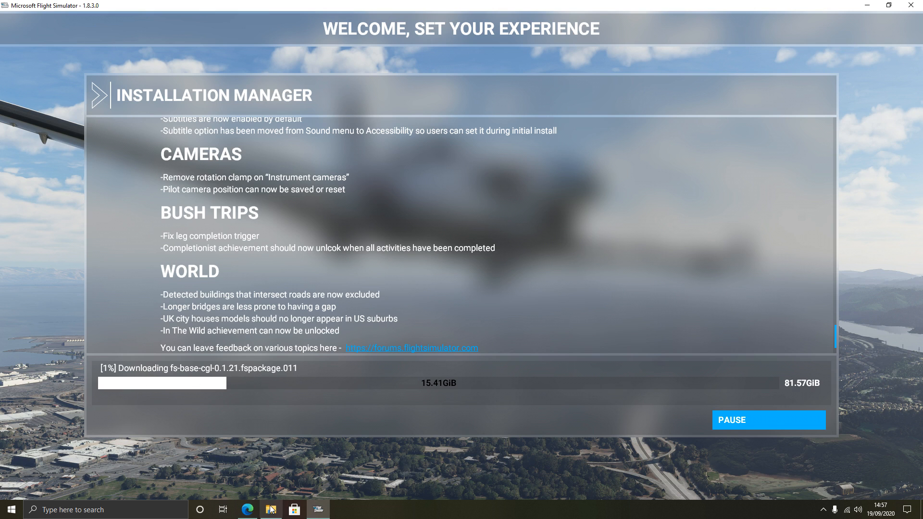
Browse M.2 SSD (E:) > FS2020 > Official > Steam and select fs-base-cgl-0.1.21.fspackage
{"action": "left_click", "coordinate": [271, 509]}
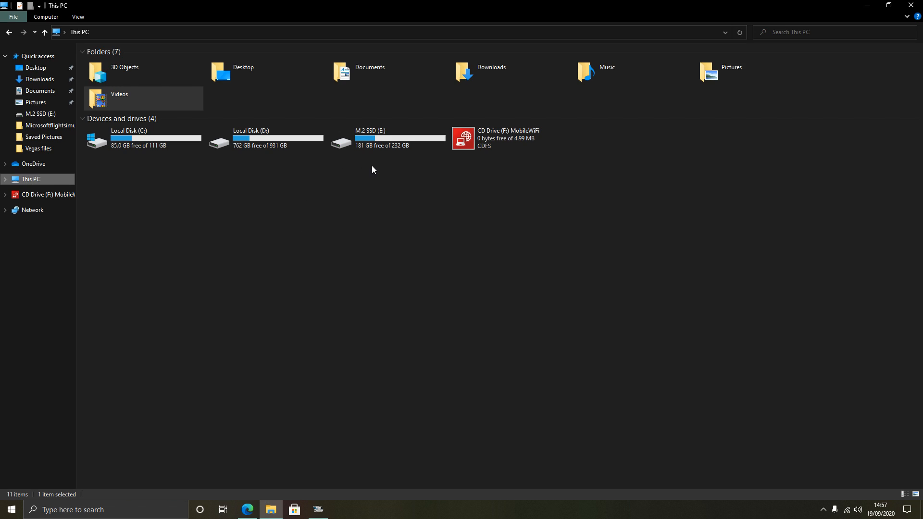
{"action": "mouse_move", "coordinate": [373, 142]}
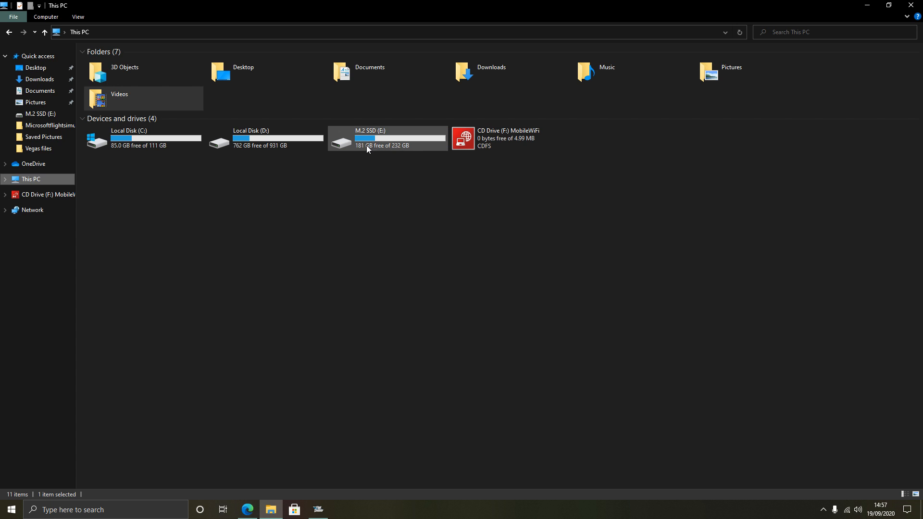
{"action": "double_click", "coordinate": [387, 138]}
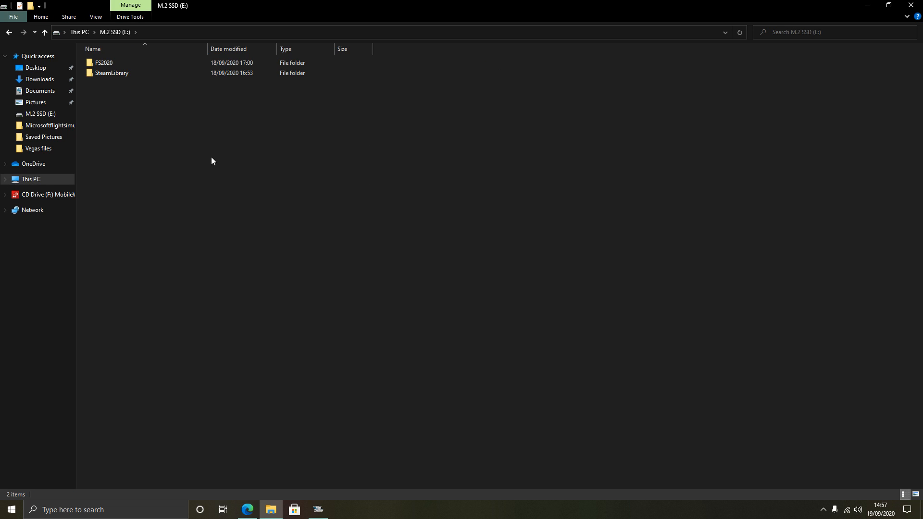
{"action": "left_click", "coordinate": [112, 73]}
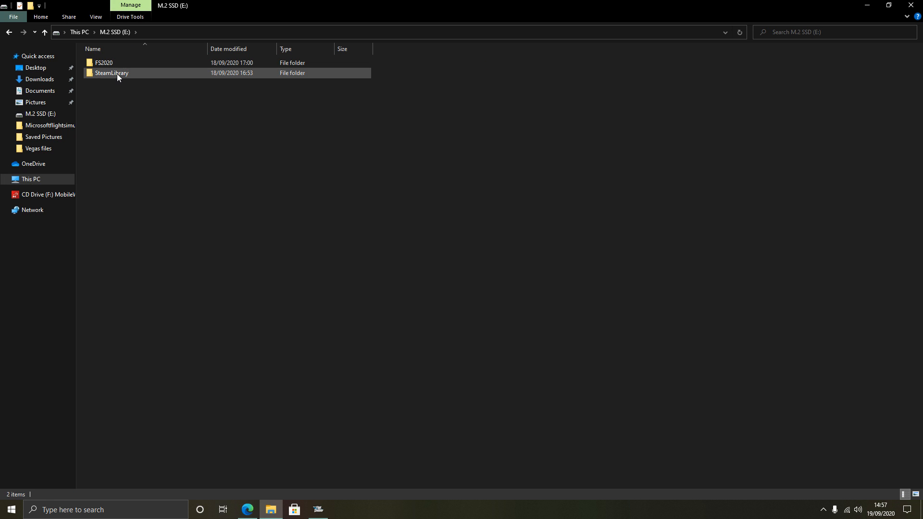
{"action": "mouse_move", "coordinate": [118, 63]}
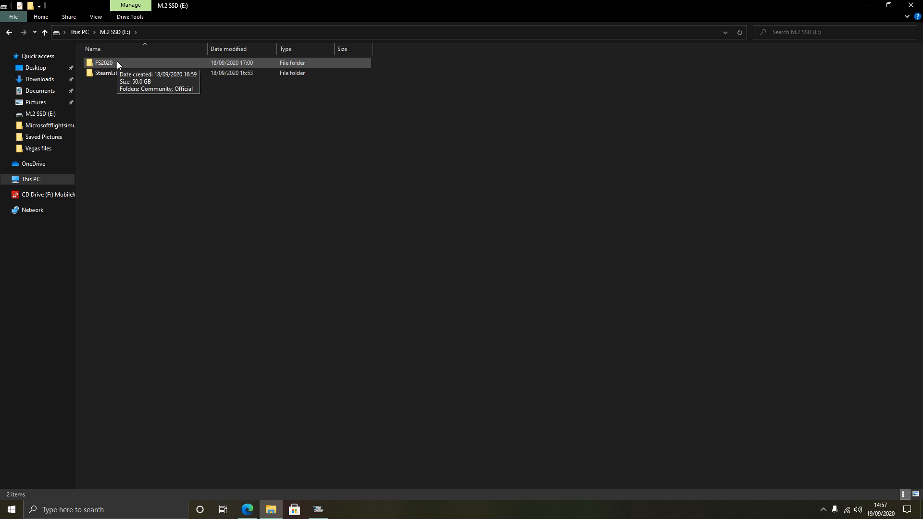
{"action": "double_click", "coordinate": [98, 62]}
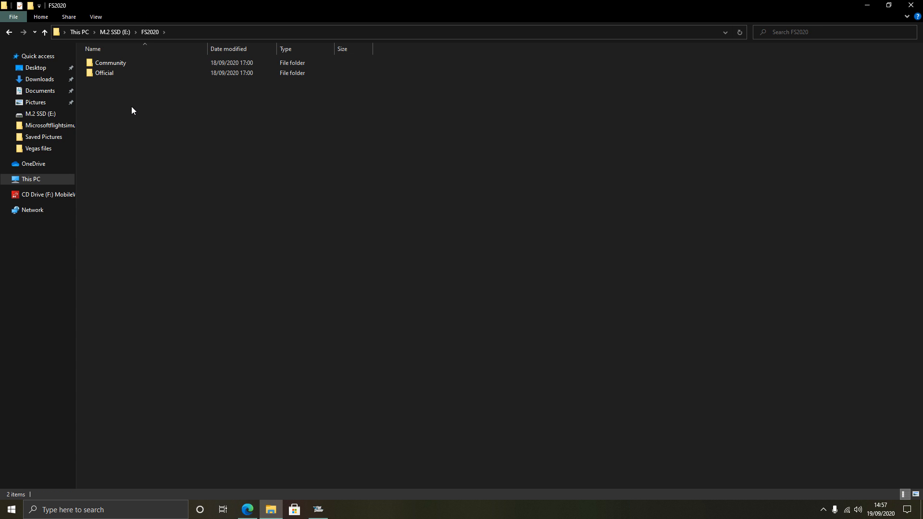
{"action": "mouse_move", "coordinate": [114, 84]}
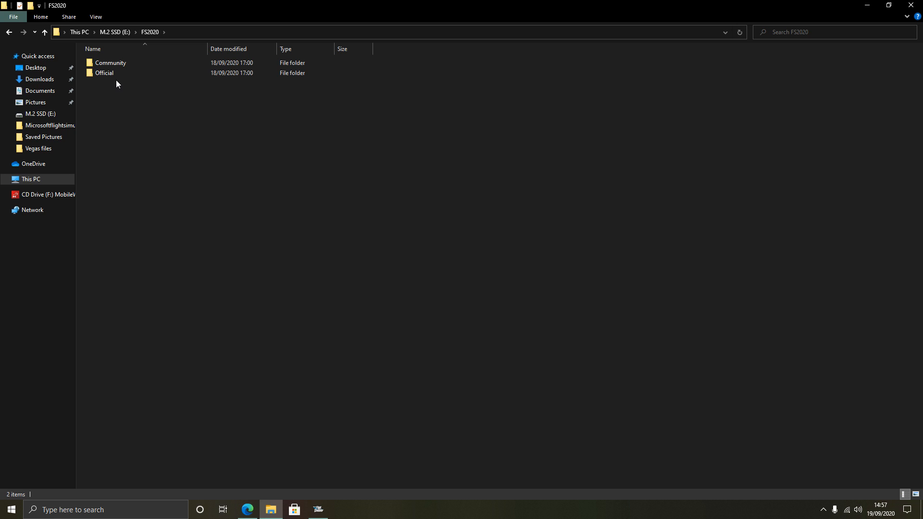
{"action": "mouse_move", "coordinate": [114, 78]}
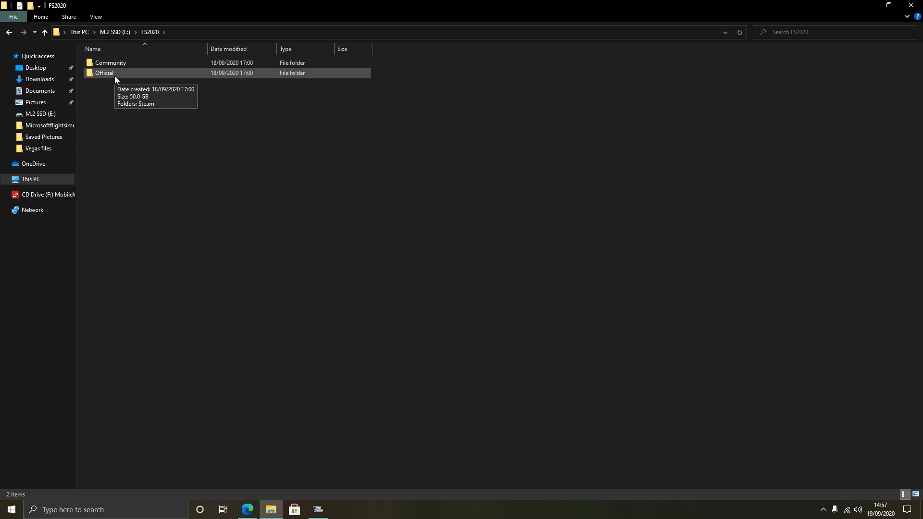
{"action": "double_click", "coordinate": [102, 73]}
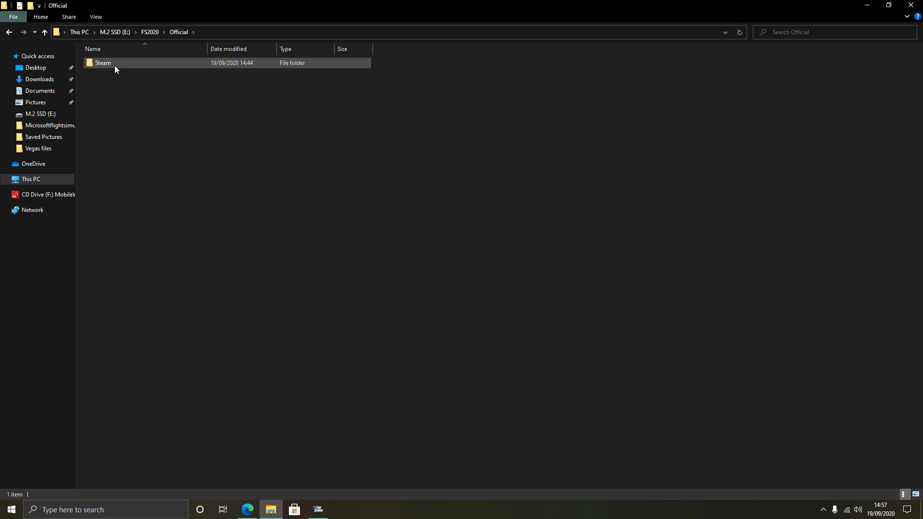
{"action": "mouse_move", "coordinate": [115, 71]}
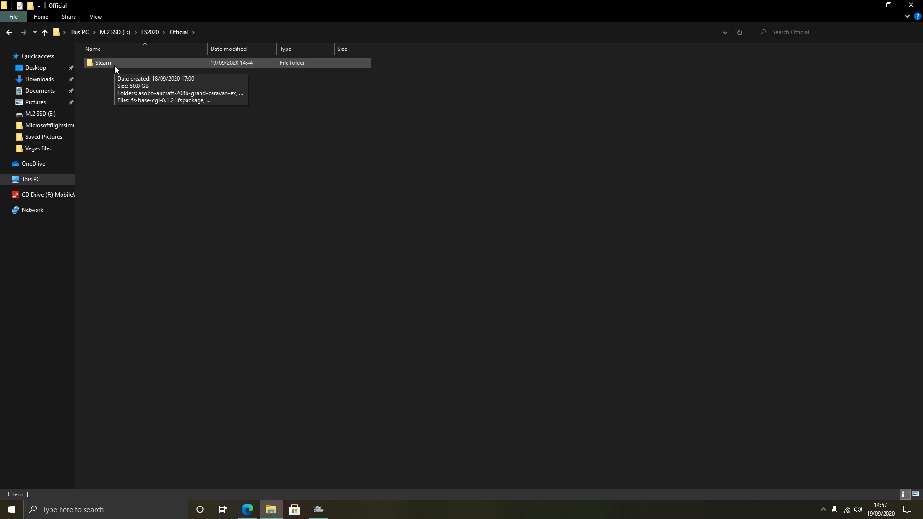
{"action": "double_click", "coordinate": [101, 63]}
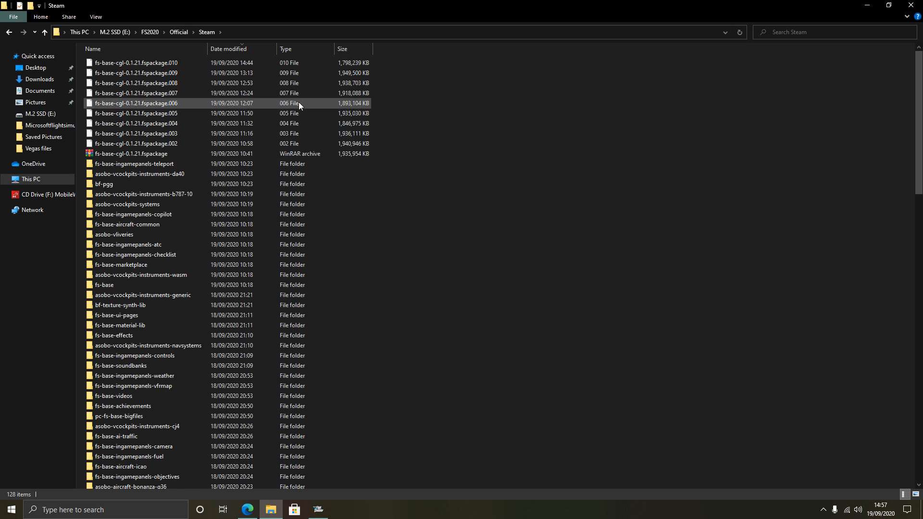
{"action": "left_click", "coordinate": [130, 154]}
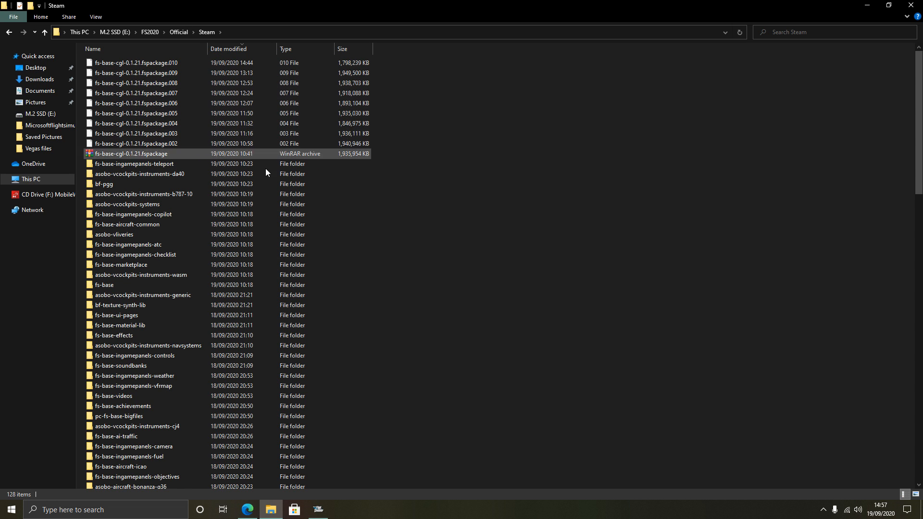
{"action": "mouse_move", "coordinate": [291, 82]}
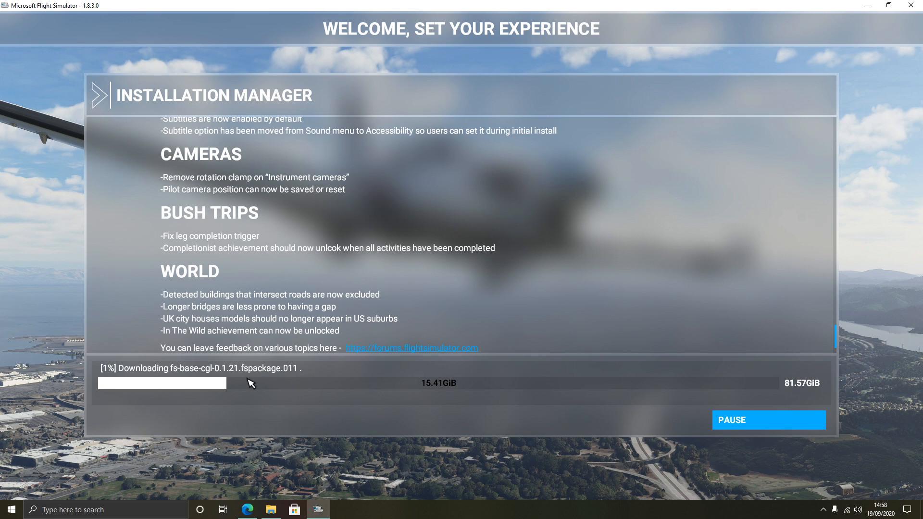
{"action": "mouse_move", "coordinate": [126, 384]}
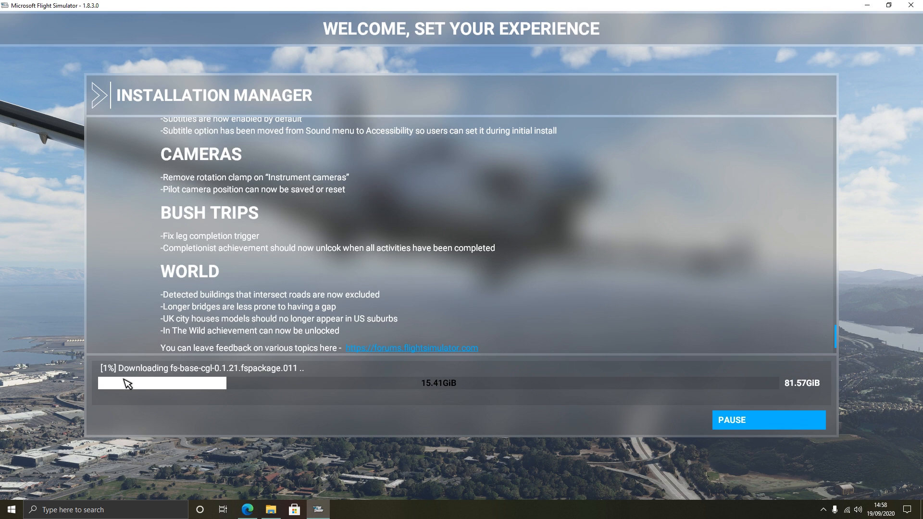
{"action": "mouse_move", "coordinate": [135, 393]}
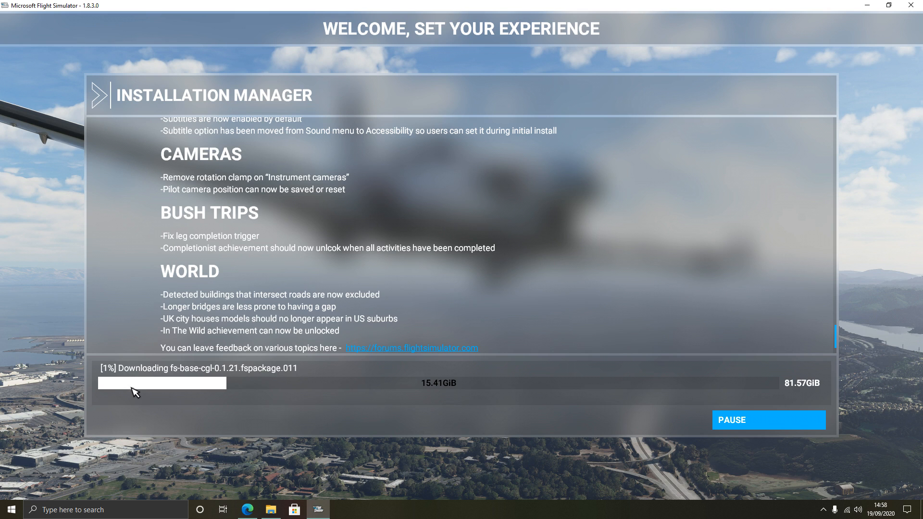
{"action": "mouse_move", "coordinate": [252, 403]}
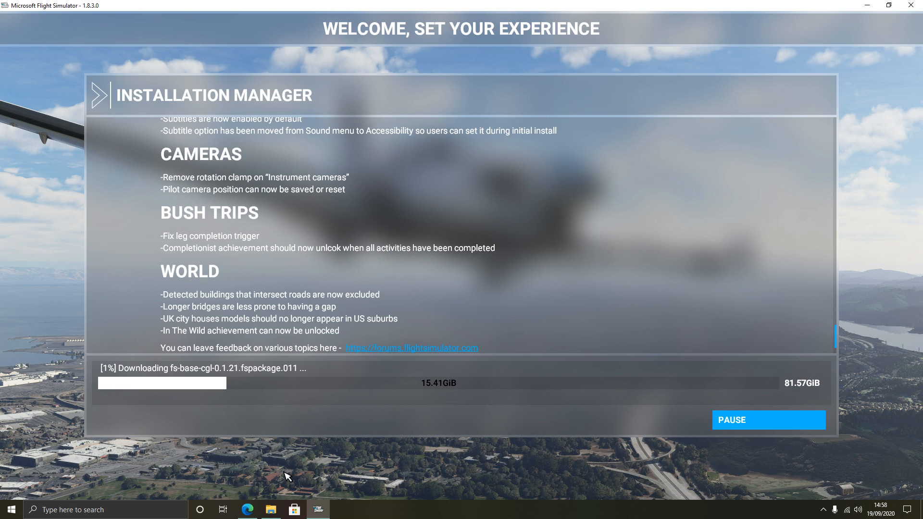
Switch between the Steam packages folder and the installer, confirming package 011 sits at 1%
{"action": "left_click", "coordinate": [270, 510]}
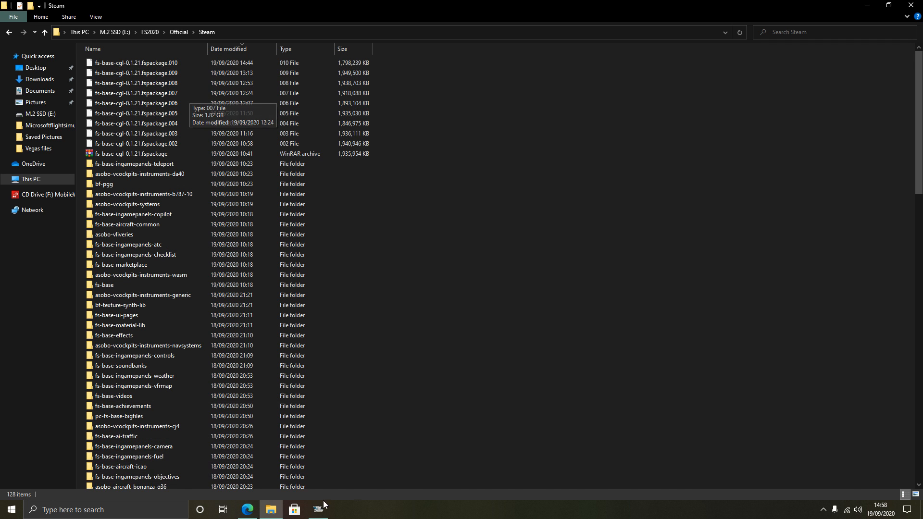
{"action": "left_click", "coordinate": [316, 509]}
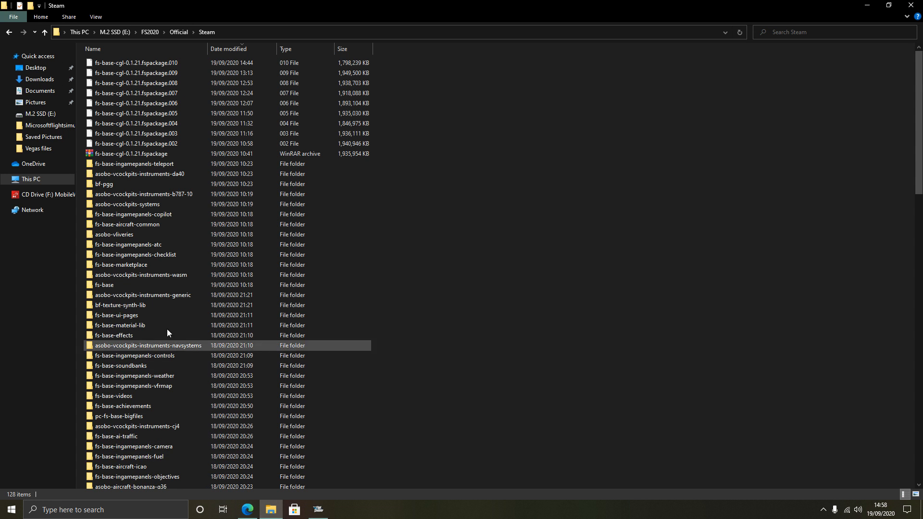
Navigate back to E: > FS2020 > Official > Steam and select fspackage.010
{"action": "left_click", "coordinate": [30, 179]}
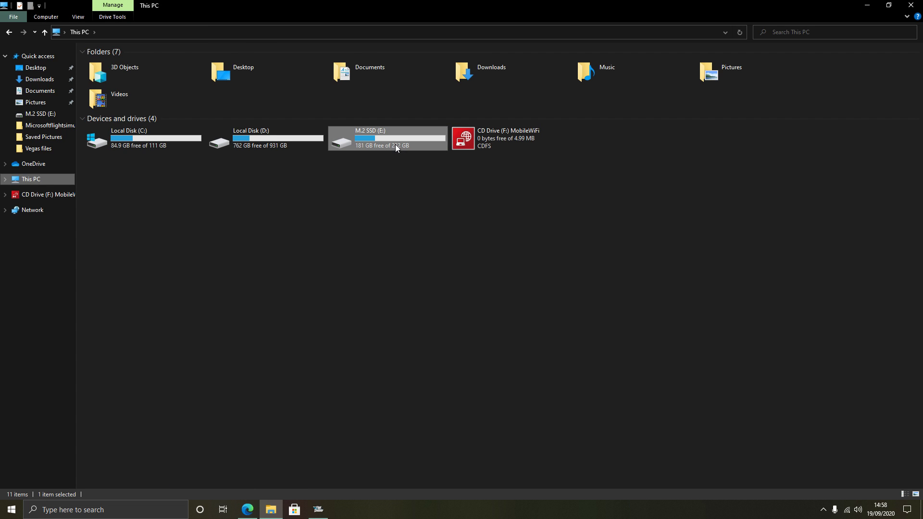
{"action": "double_click", "coordinate": [396, 139]}
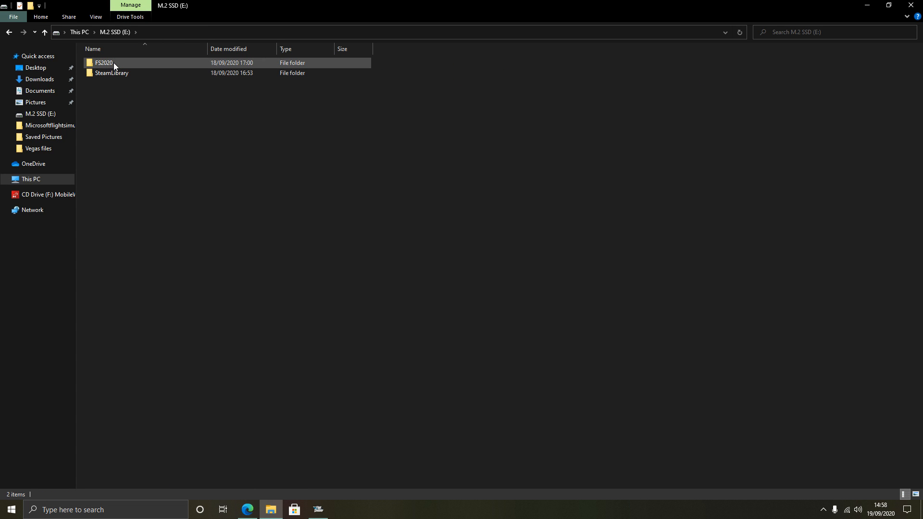
{"action": "mouse_move", "coordinate": [114, 67]}
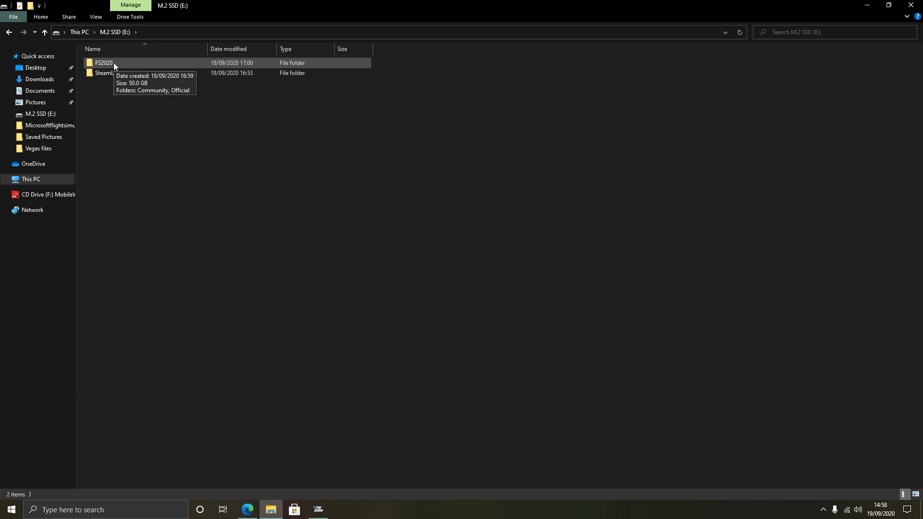
{"action": "double_click", "coordinate": [102, 63]}
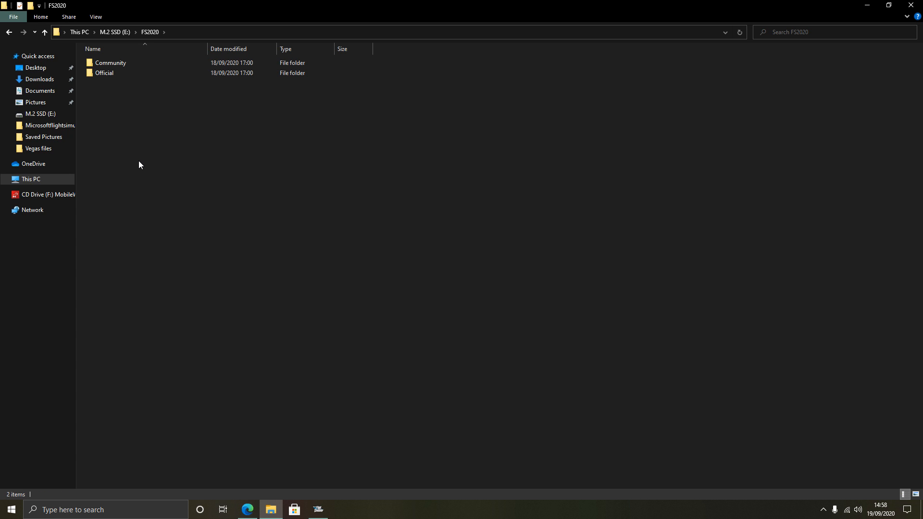
{"action": "mouse_move", "coordinate": [112, 80]}
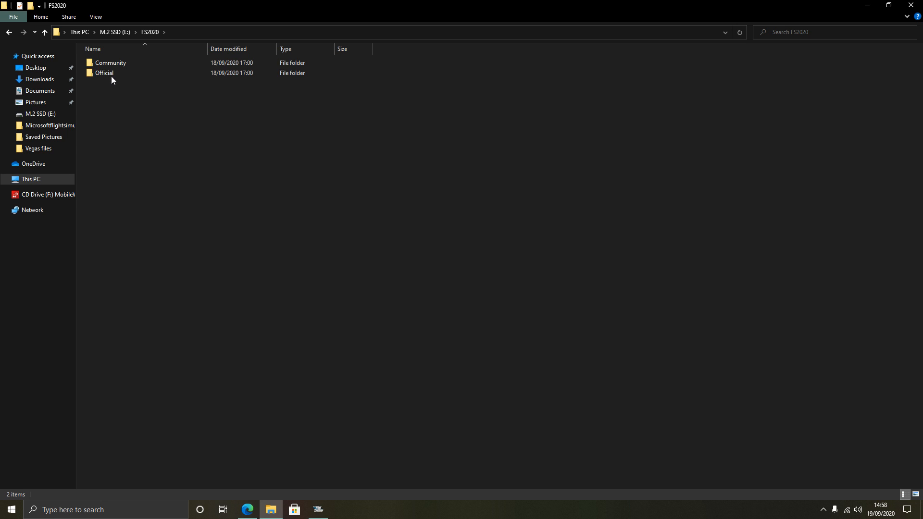
{"action": "double_click", "coordinate": [103, 72]}
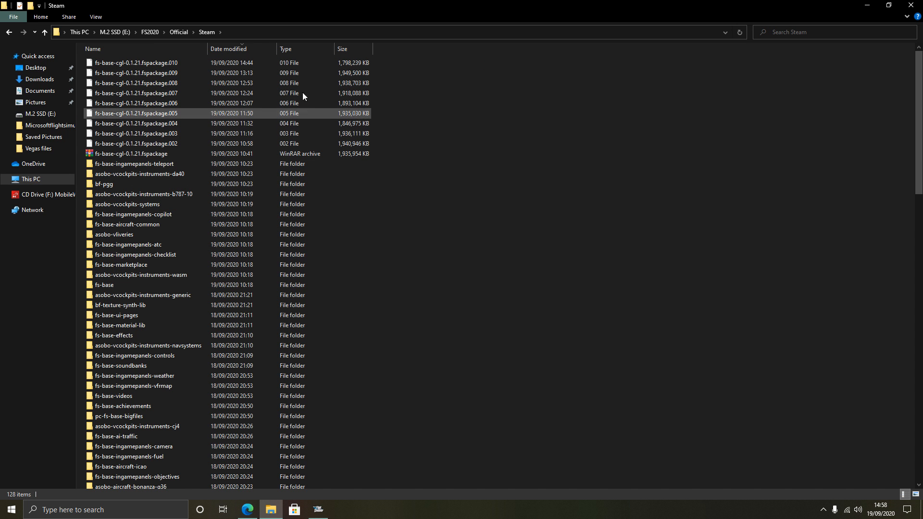
{"action": "left_click", "coordinate": [317, 510]}
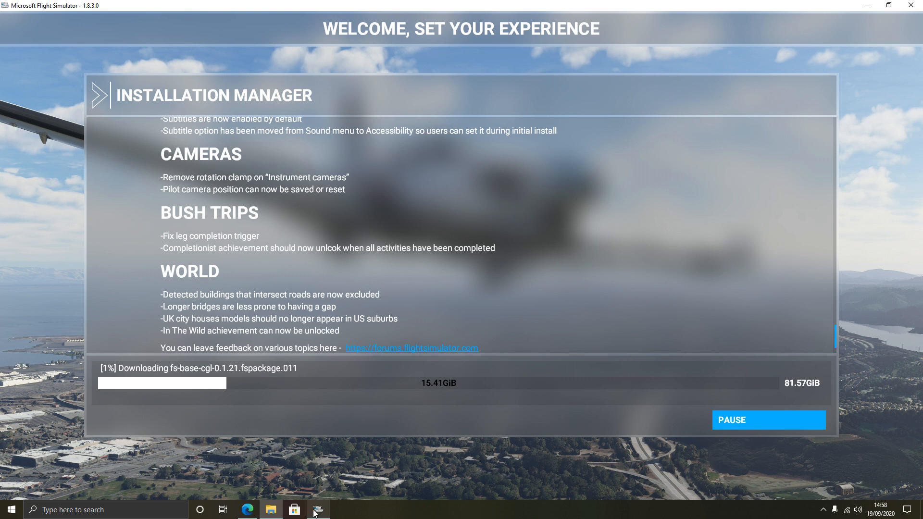
{"action": "left_click", "coordinate": [270, 510]}
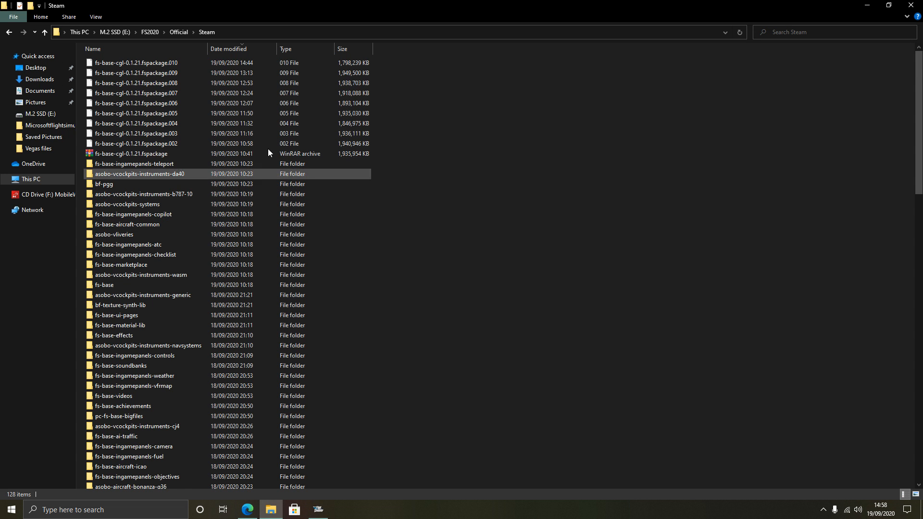
{"action": "left_click", "coordinate": [135, 62]}
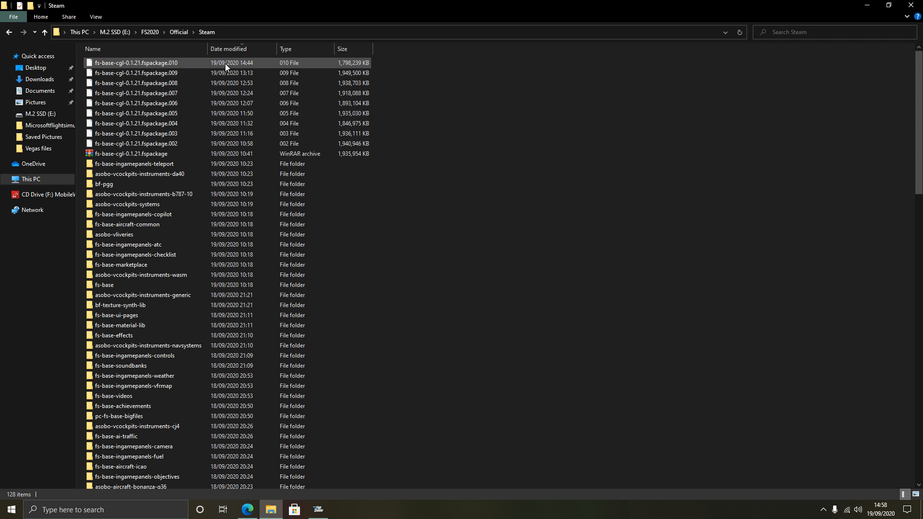
{"action": "mouse_move", "coordinate": [197, 63]}
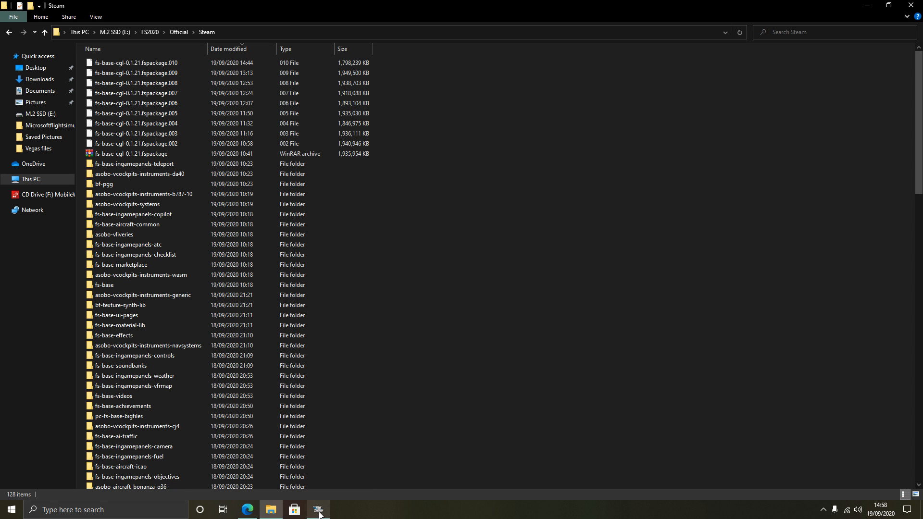
Check the installer showing package 011 at 2% (15.85 GiB), then return to the Steam folder
{"action": "left_click", "coordinate": [319, 509]}
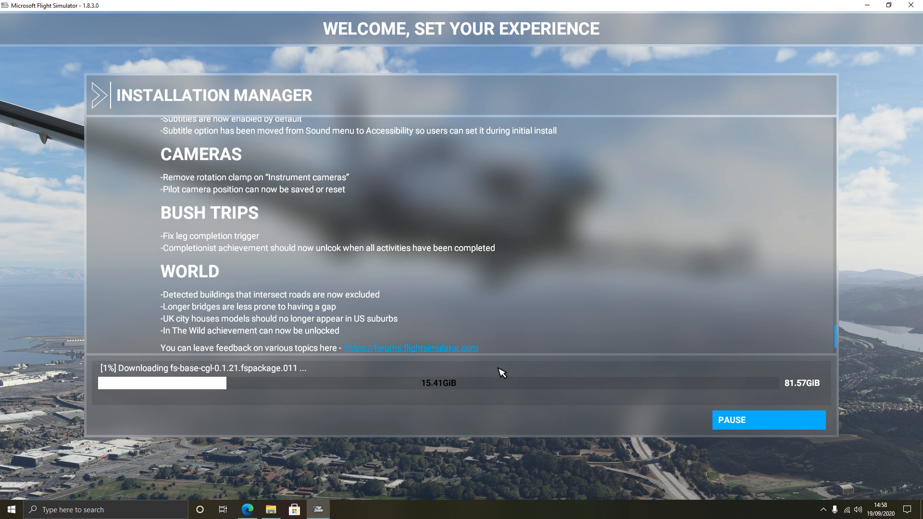
{"action": "mouse_move", "coordinate": [247, 393]}
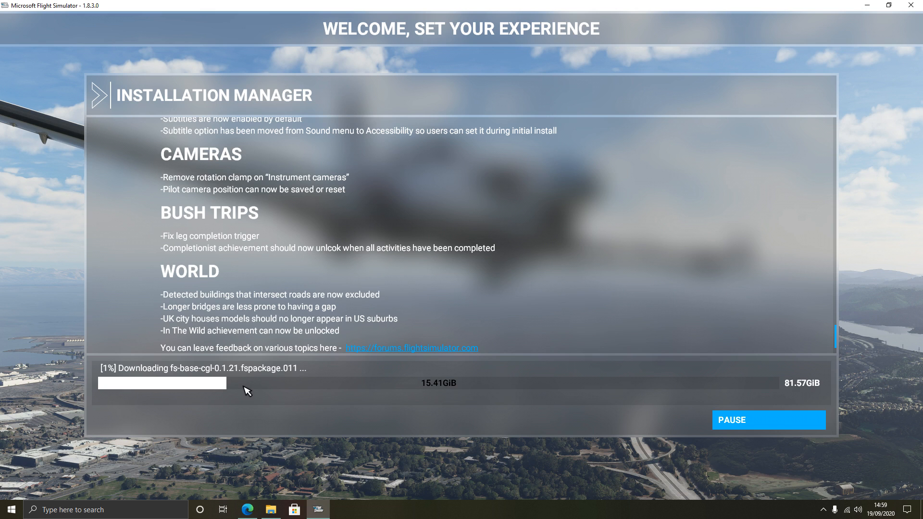
{"action": "mouse_move", "coordinate": [276, 399]}
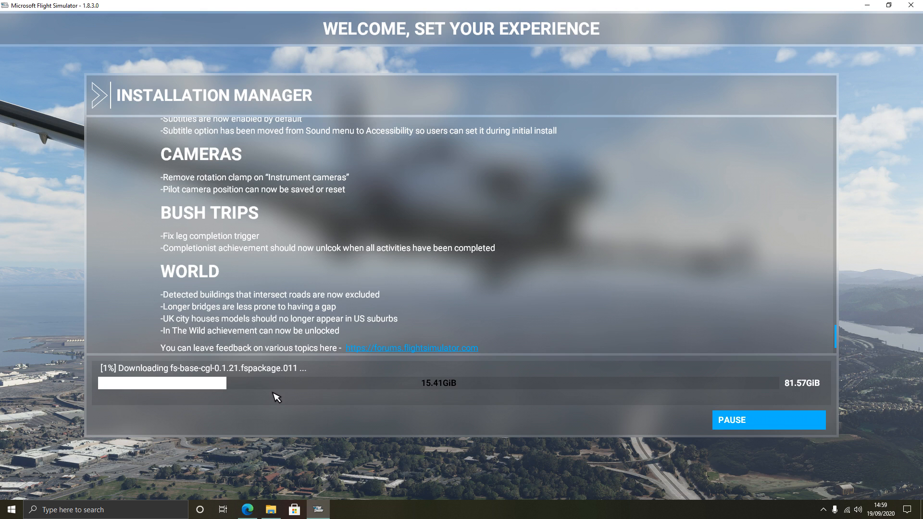
{"action": "mouse_move", "coordinate": [287, 407]}
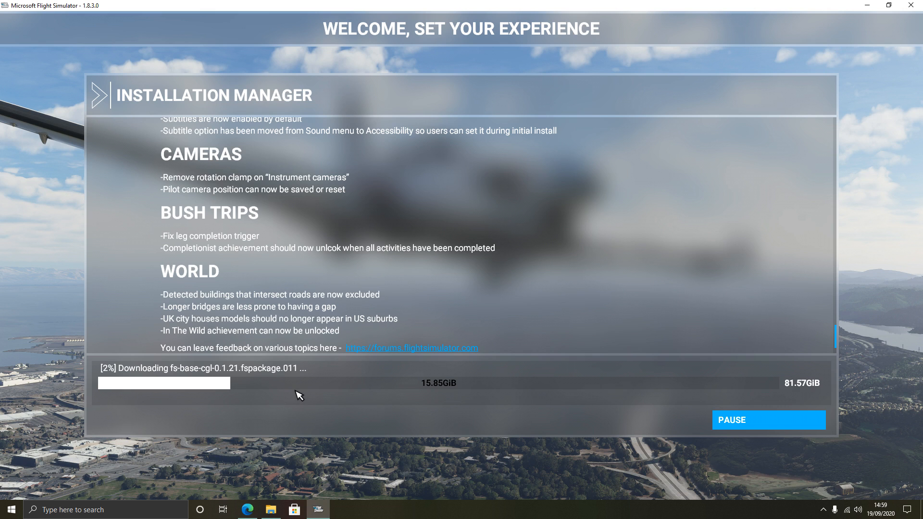
{"action": "mouse_move", "coordinate": [295, 378]}
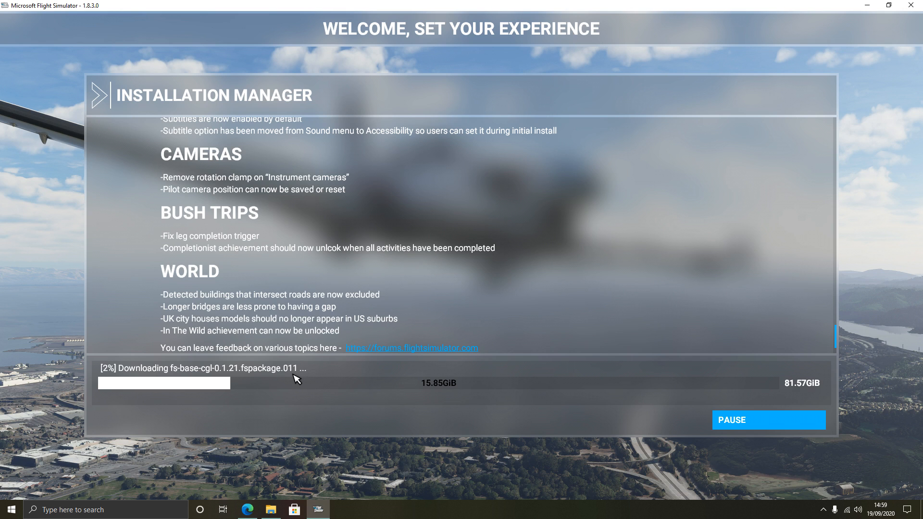
{"action": "mouse_move", "coordinate": [225, 419]}
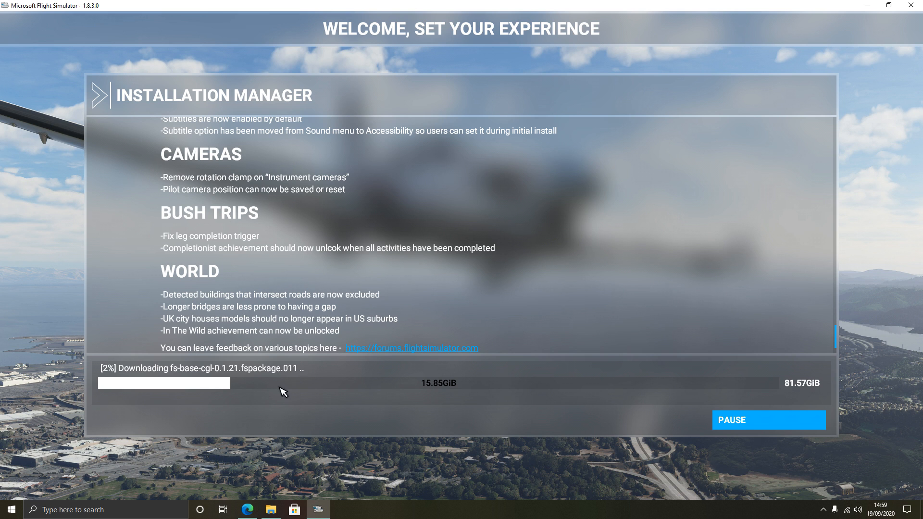
{"action": "left_click", "coordinate": [270, 510]}
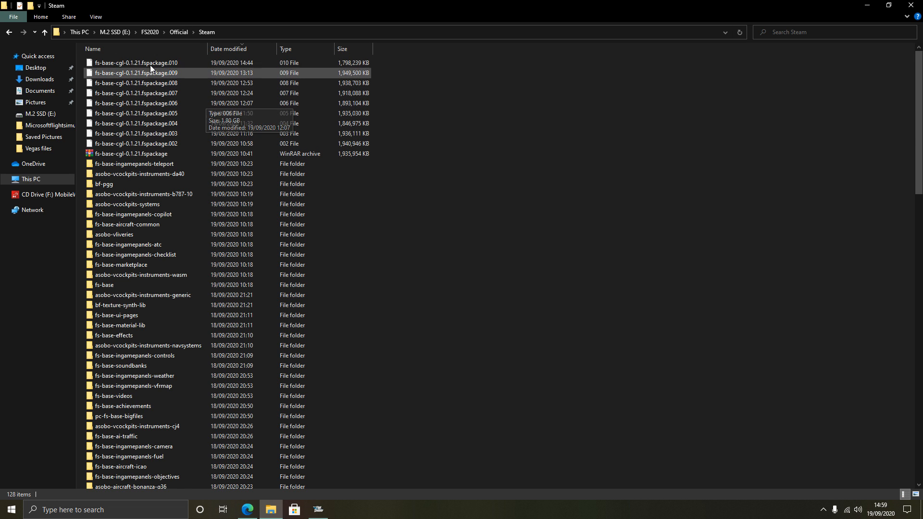
{"action": "left_click", "coordinate": [130, 153]}
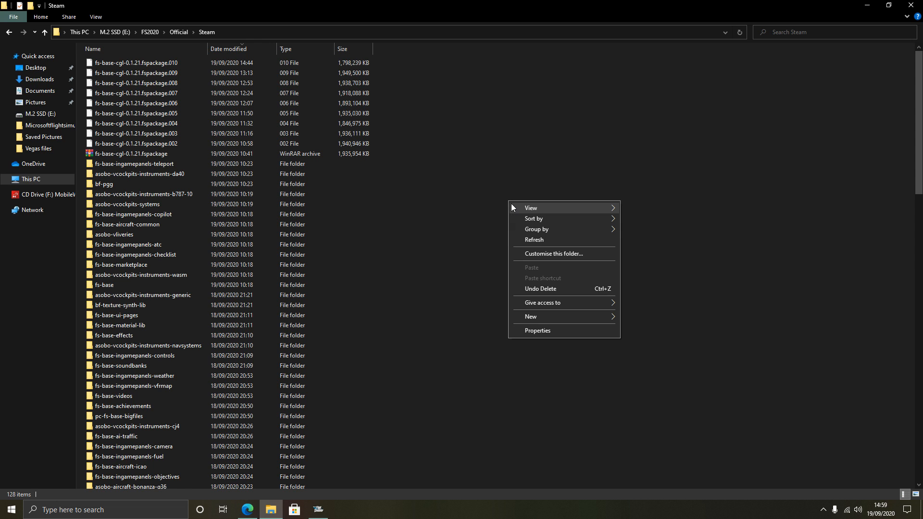
{"action": "left_click", "coordinate": [500, 220]}
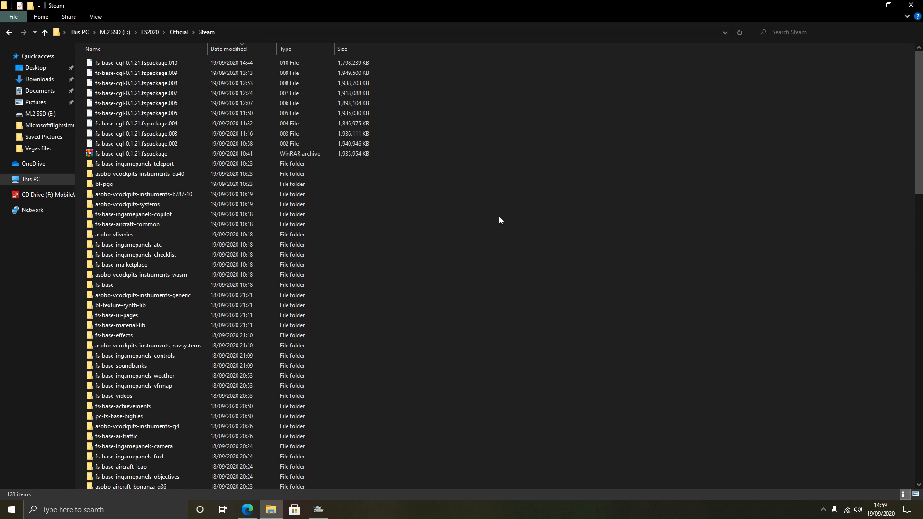
{"action": "mouse_move", "coordinate": [781, 308]}
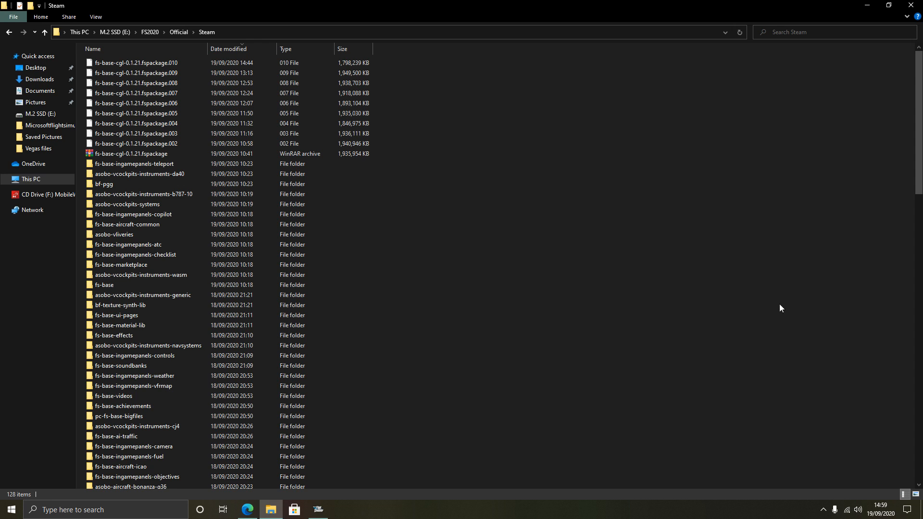
{"action": "mouse_move", "coordinate": [597, 220]}
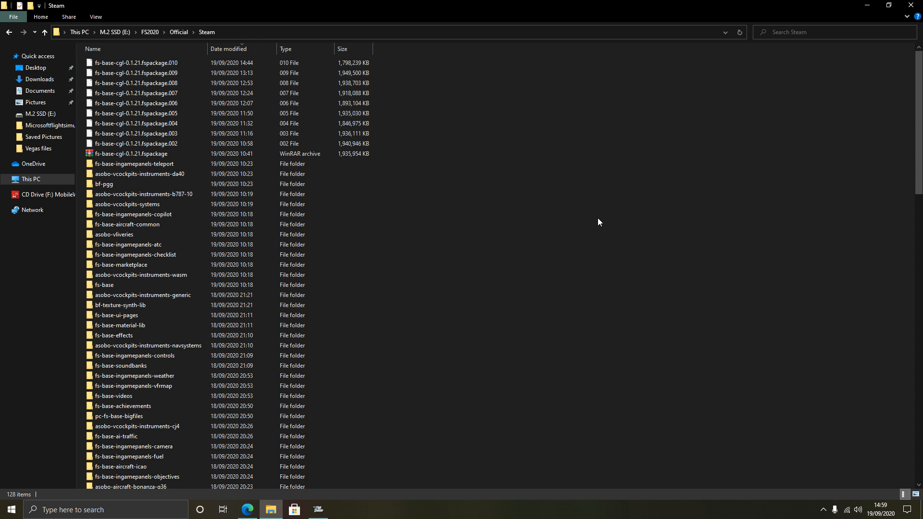
{"action": "right_click", "coordinate": [600, 222]}
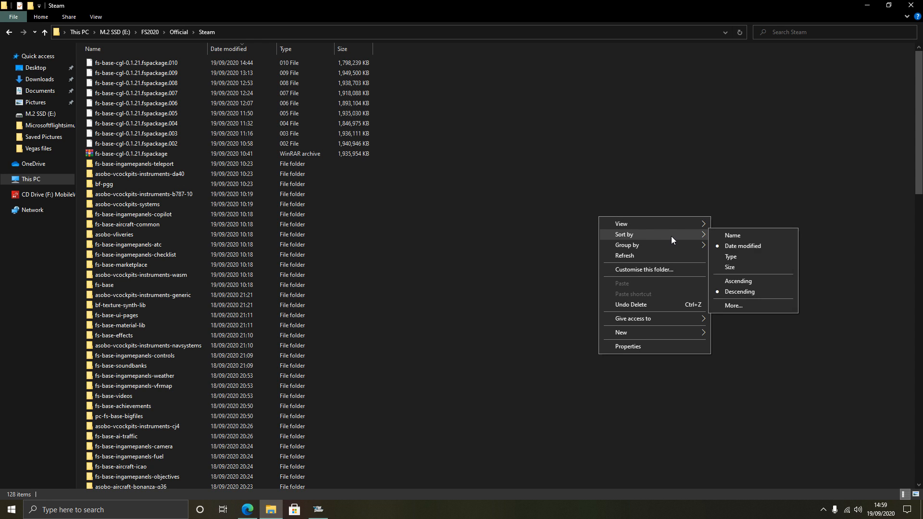
{"action": "mouse_move", "coordinate": [730, 235]}
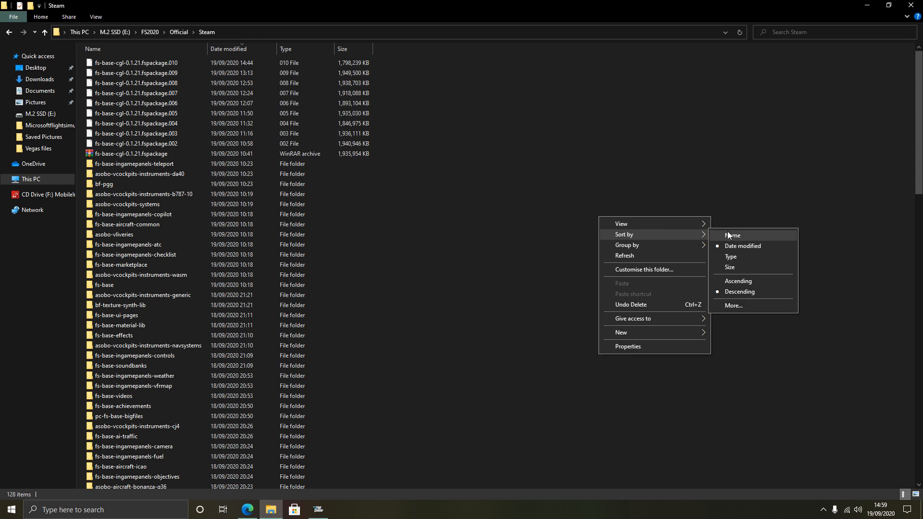
{"action": "mouse_move", "coordinate": [753, 294]}
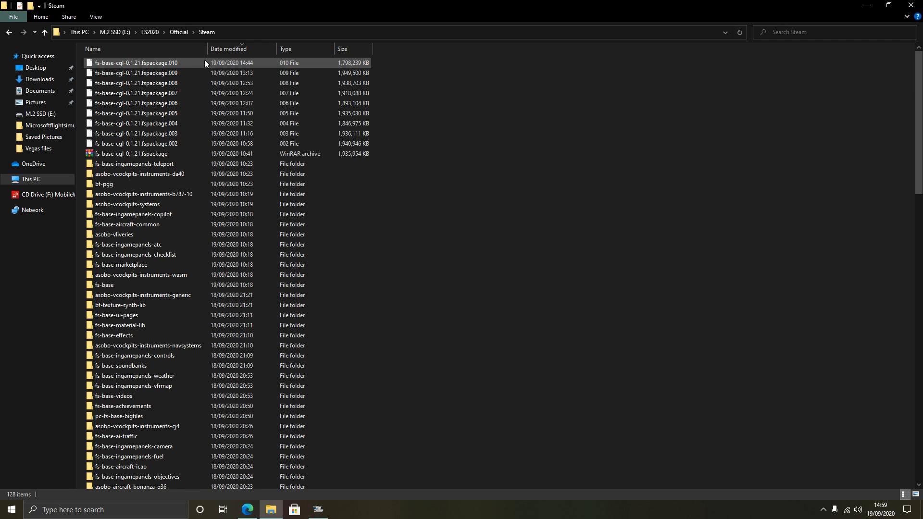
{"action": "left_click", "coordinate": [136, 93]}
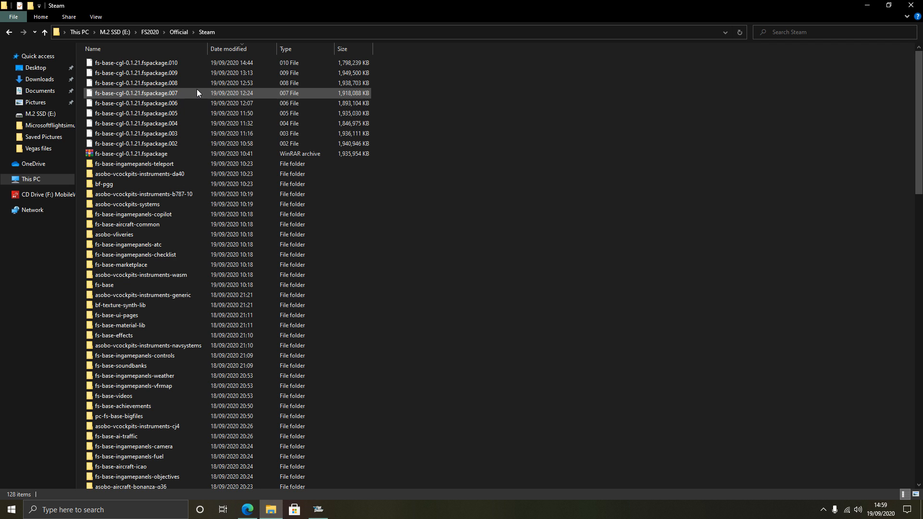
{"action": "left_click", "coordinate": [135, 63]}
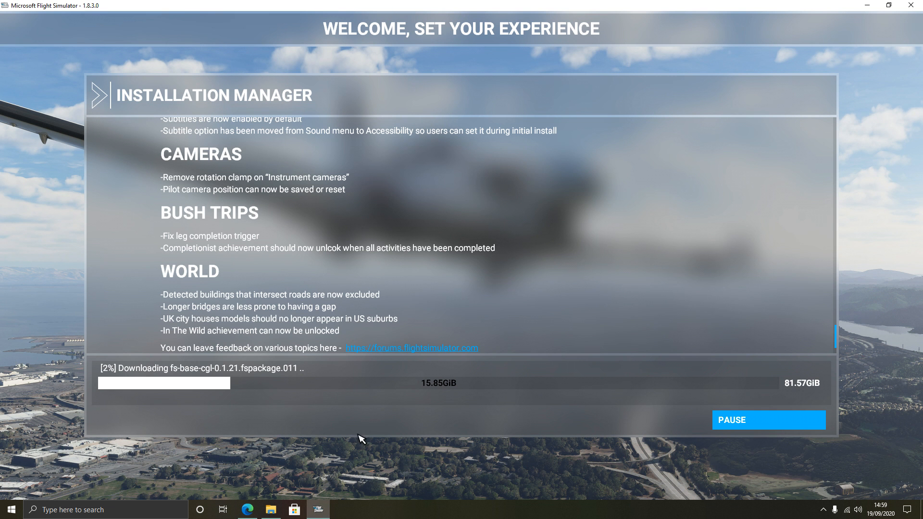
{"action": "mouse_move", "coordinate": [489, 460]}
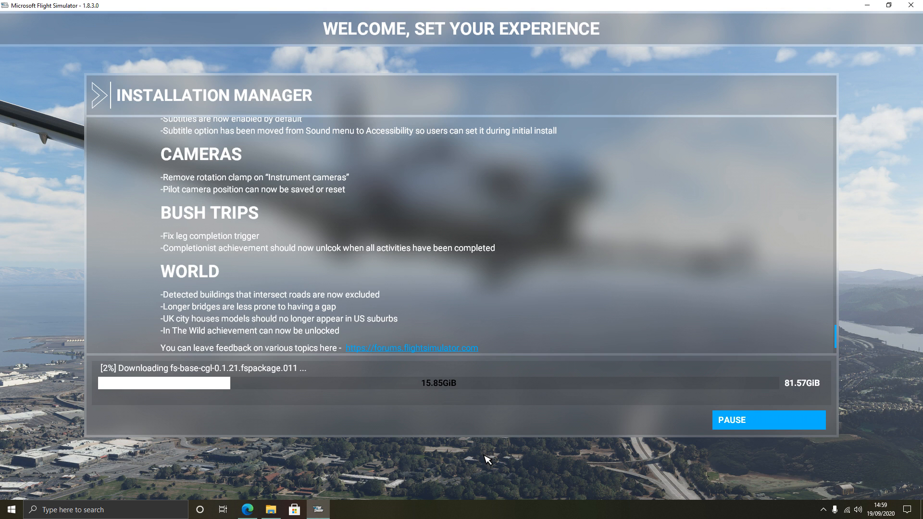